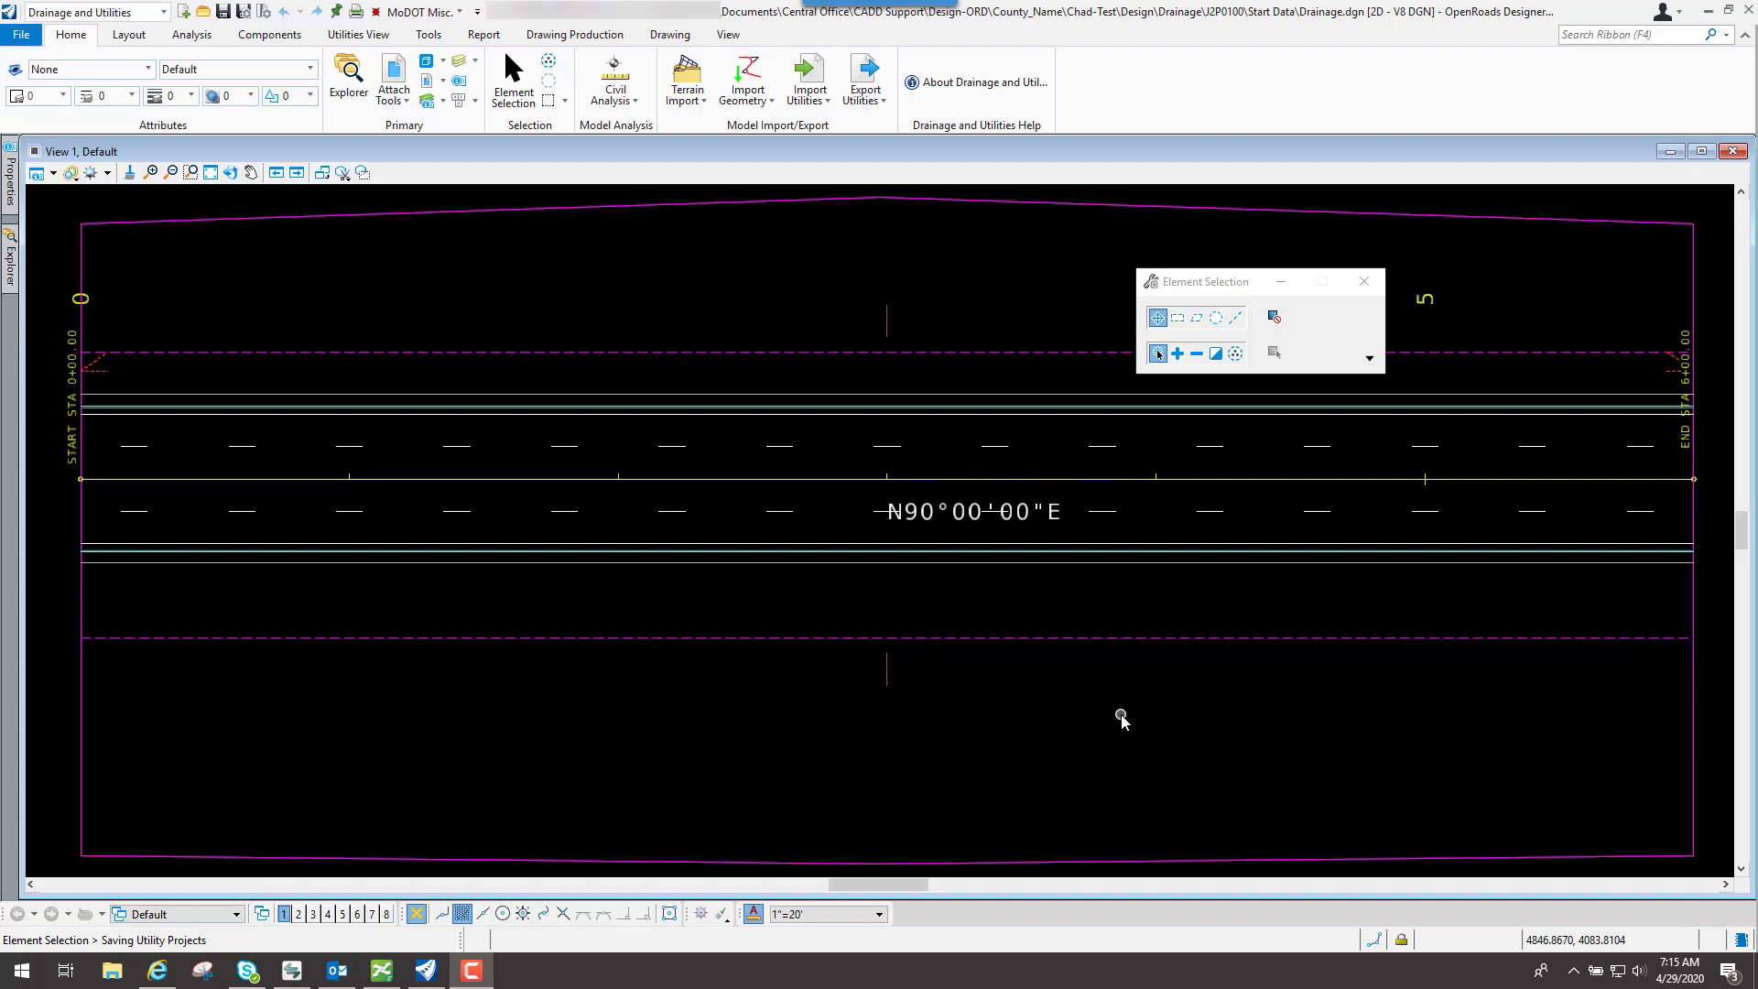
pyautogui.moveTo(269, 33)
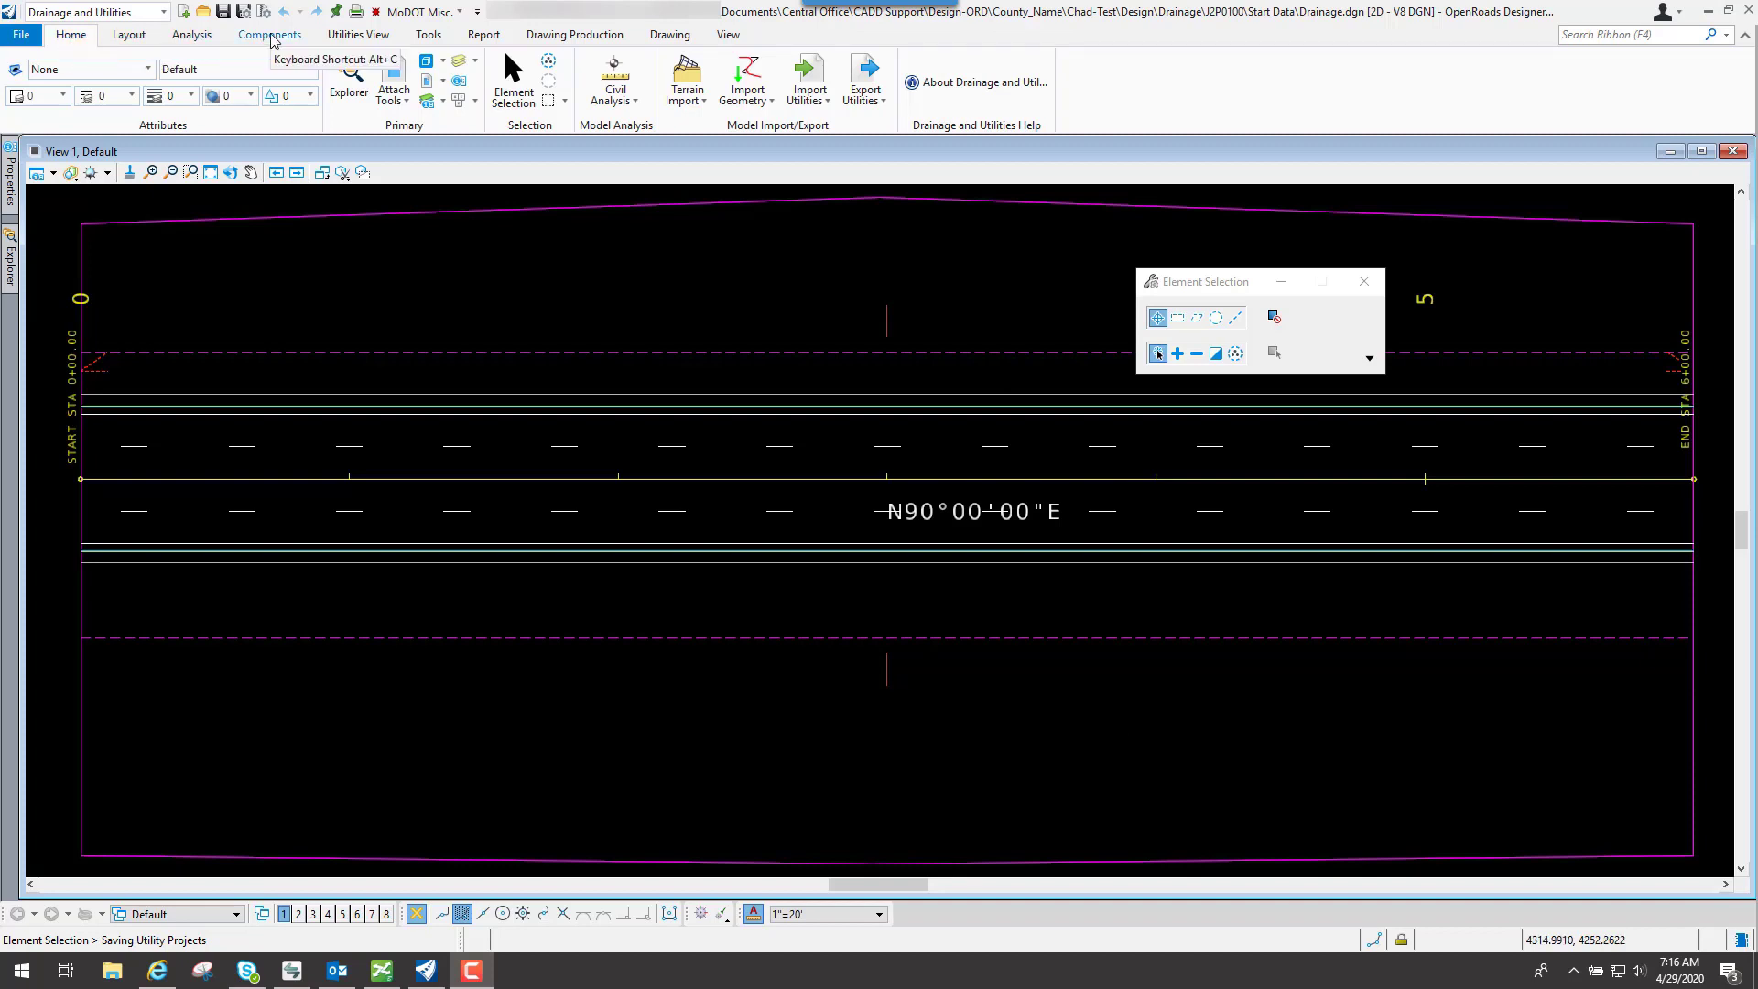
# Step: Show the drainage catalog list (inlet, gutter, conduit, culvert) from the Components ribbon
pyautogui.click(269, 35)
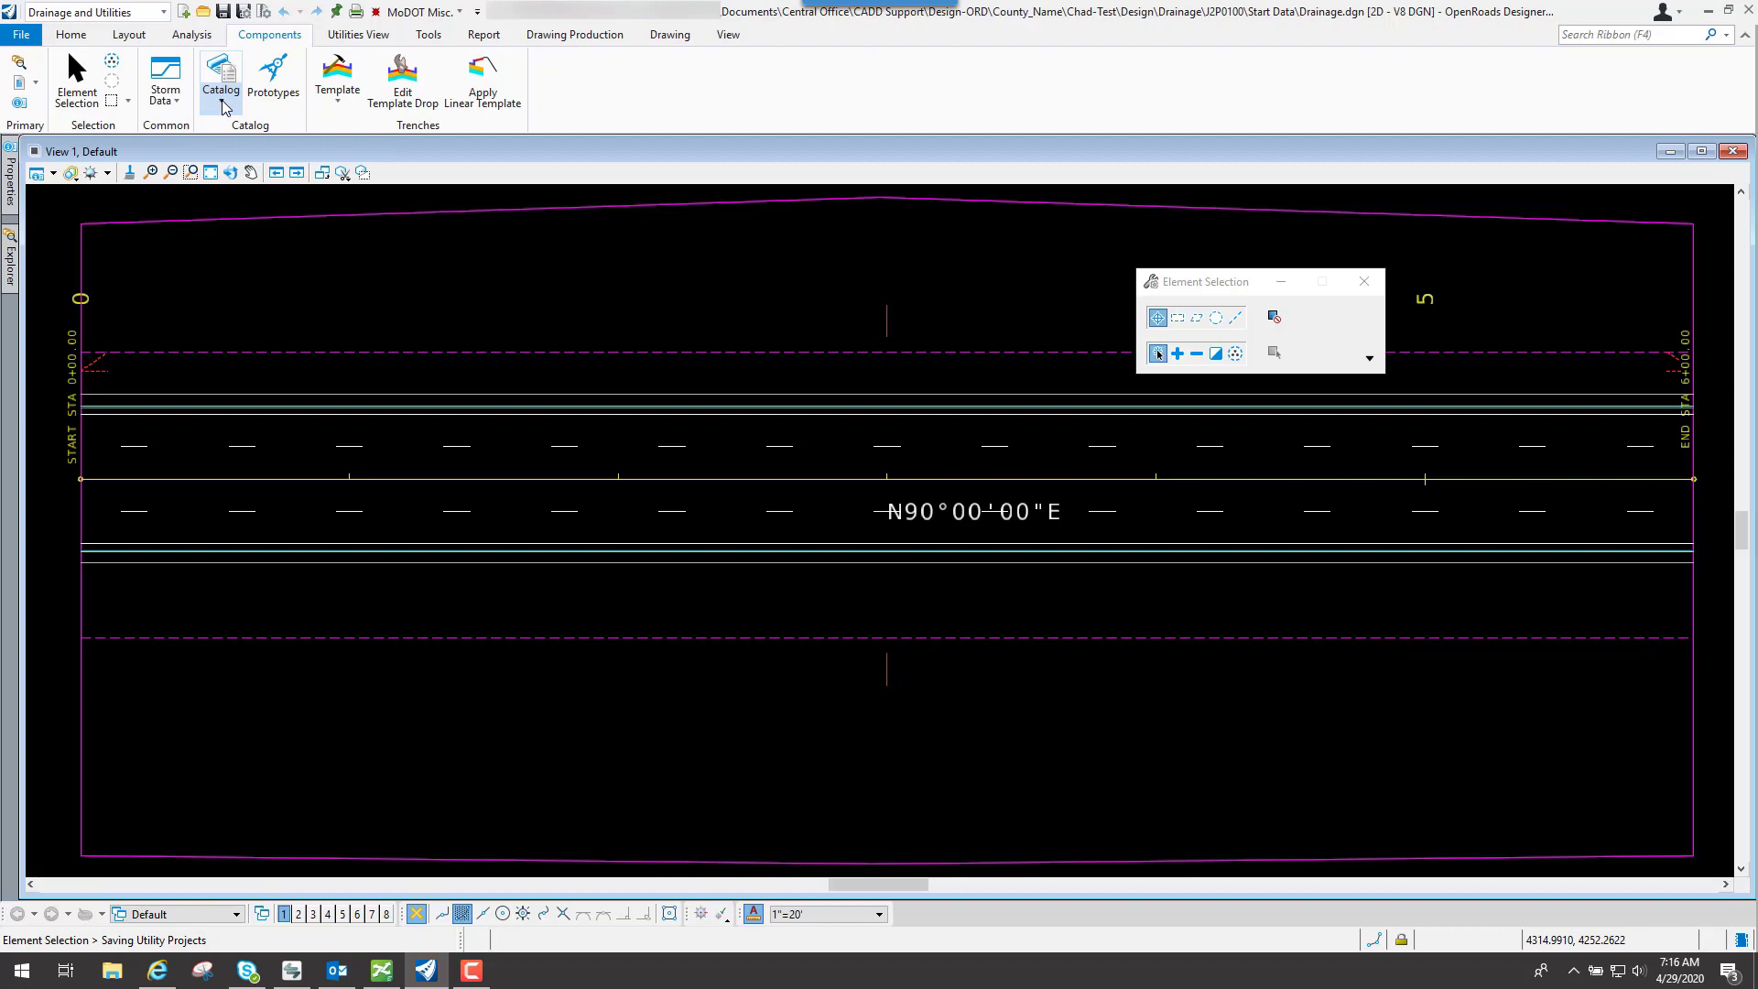
pyautogui.click(220, 80)
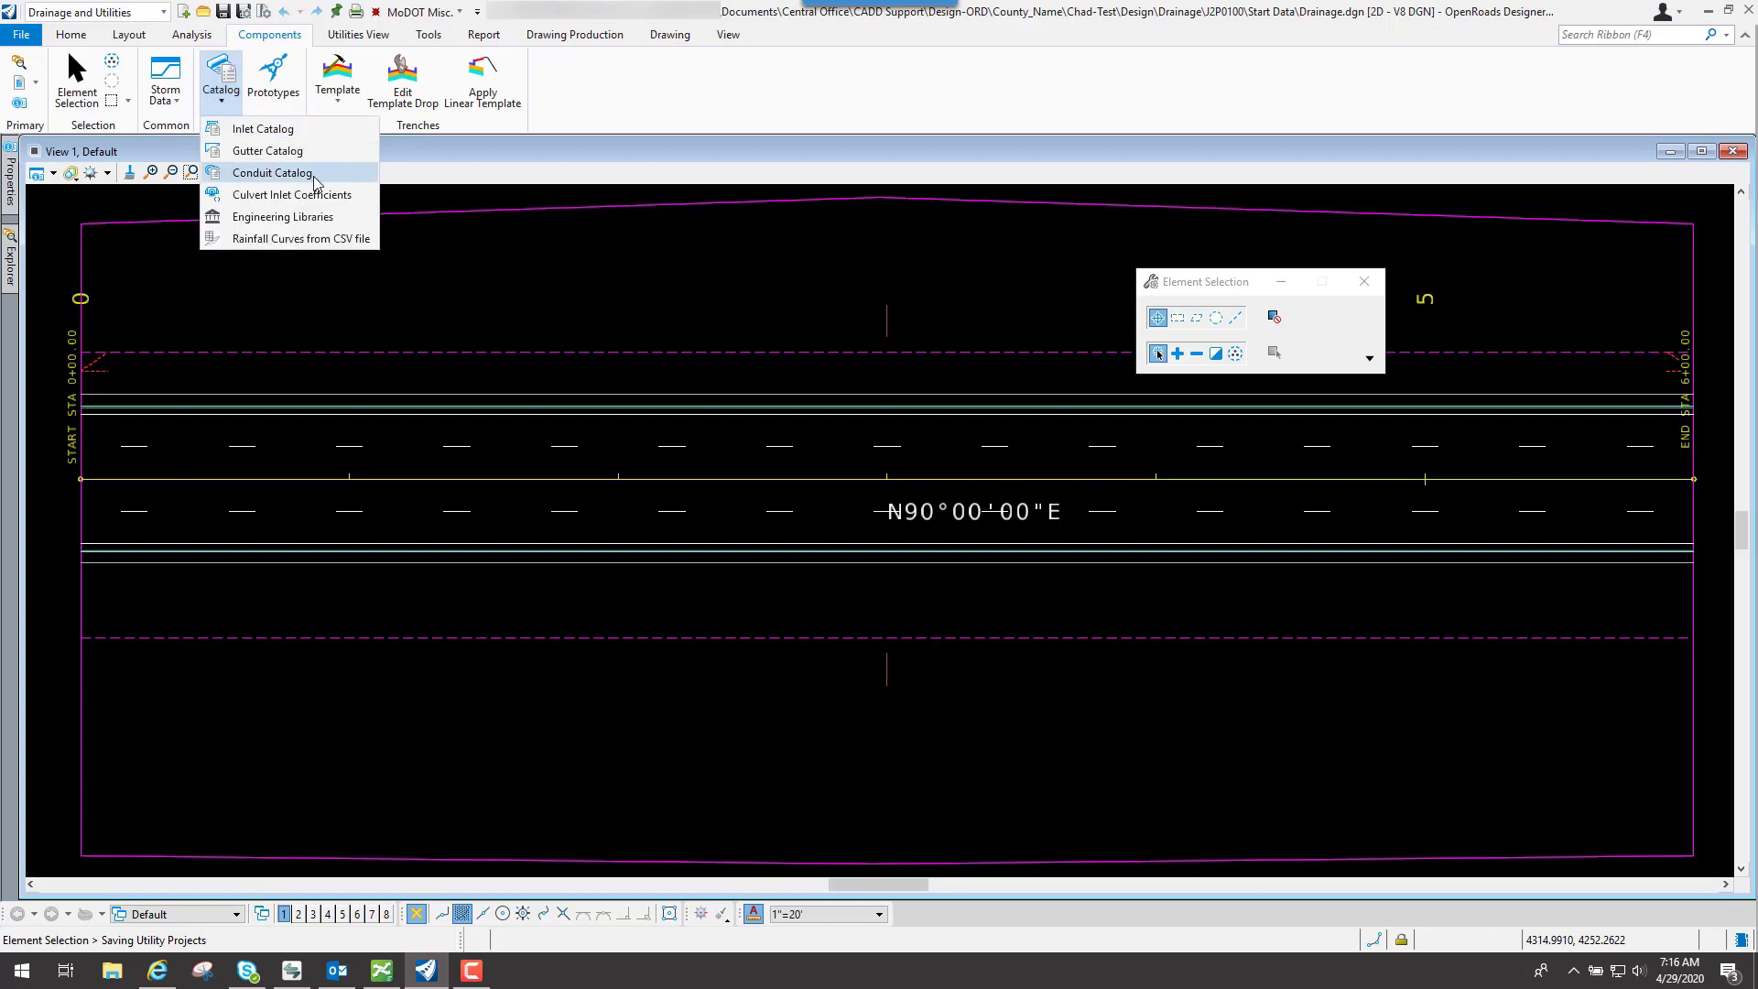
pyautogui.moveTo(290, 179)
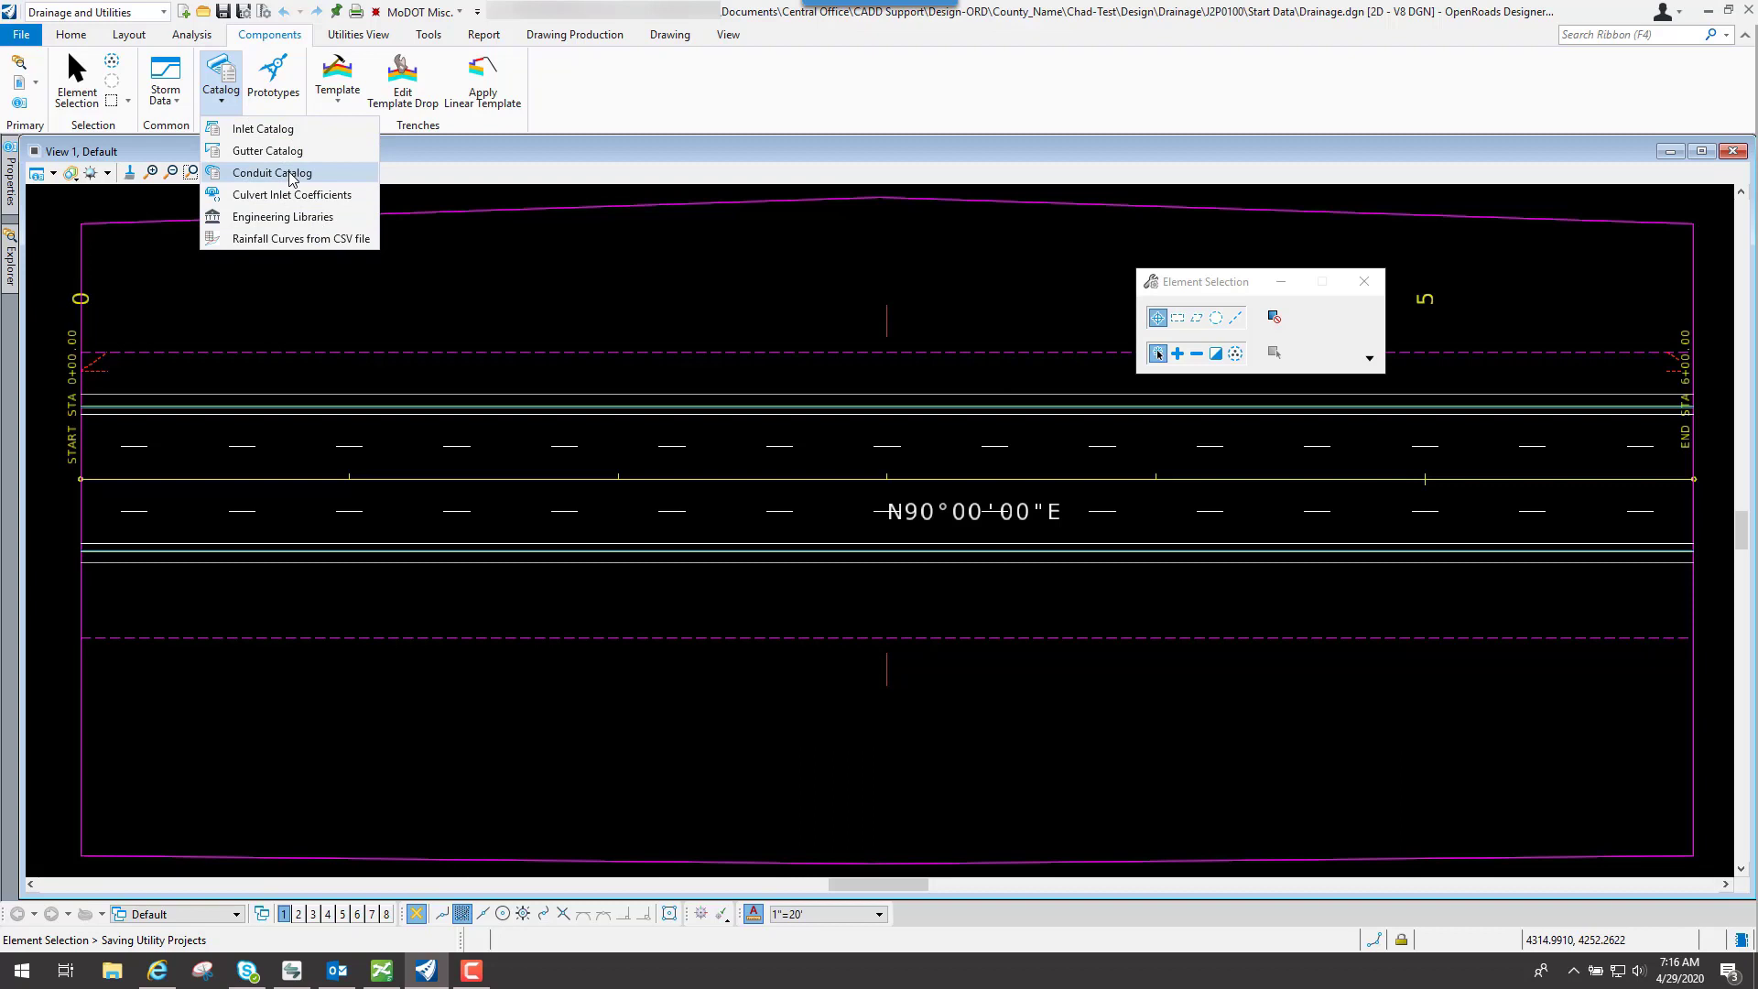
pyautogui.moveTo(289, 194)
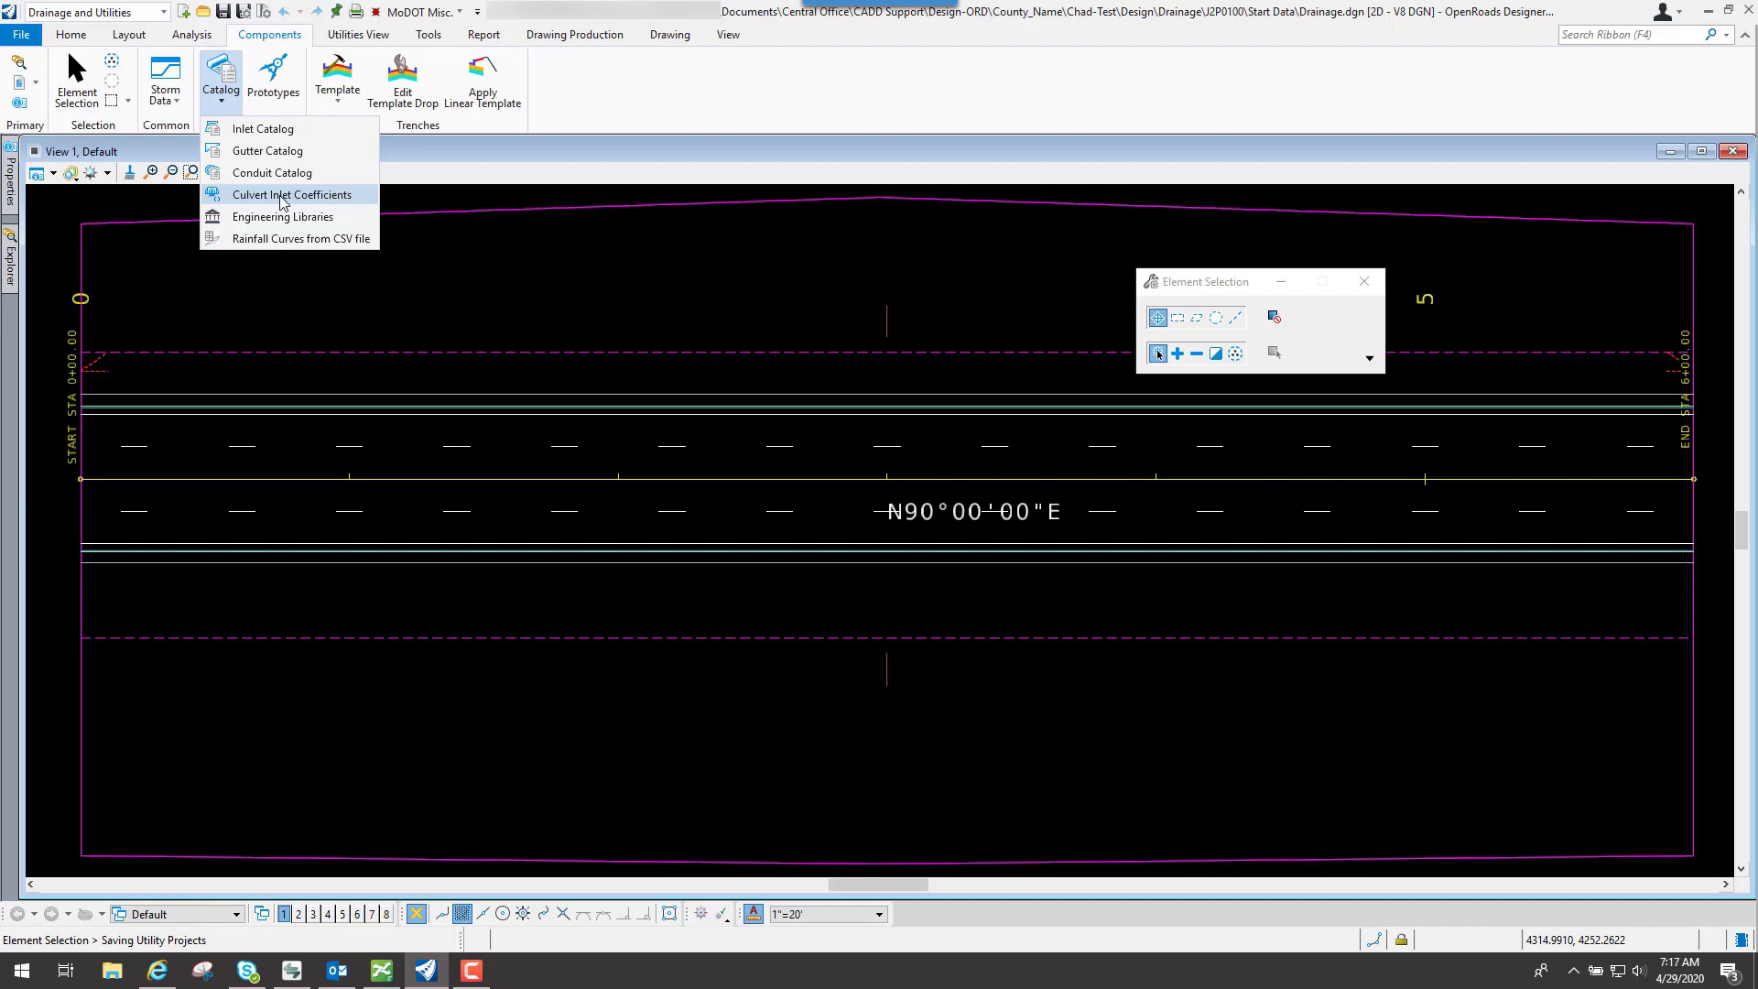
pyautogui.moveTo(262, 128)
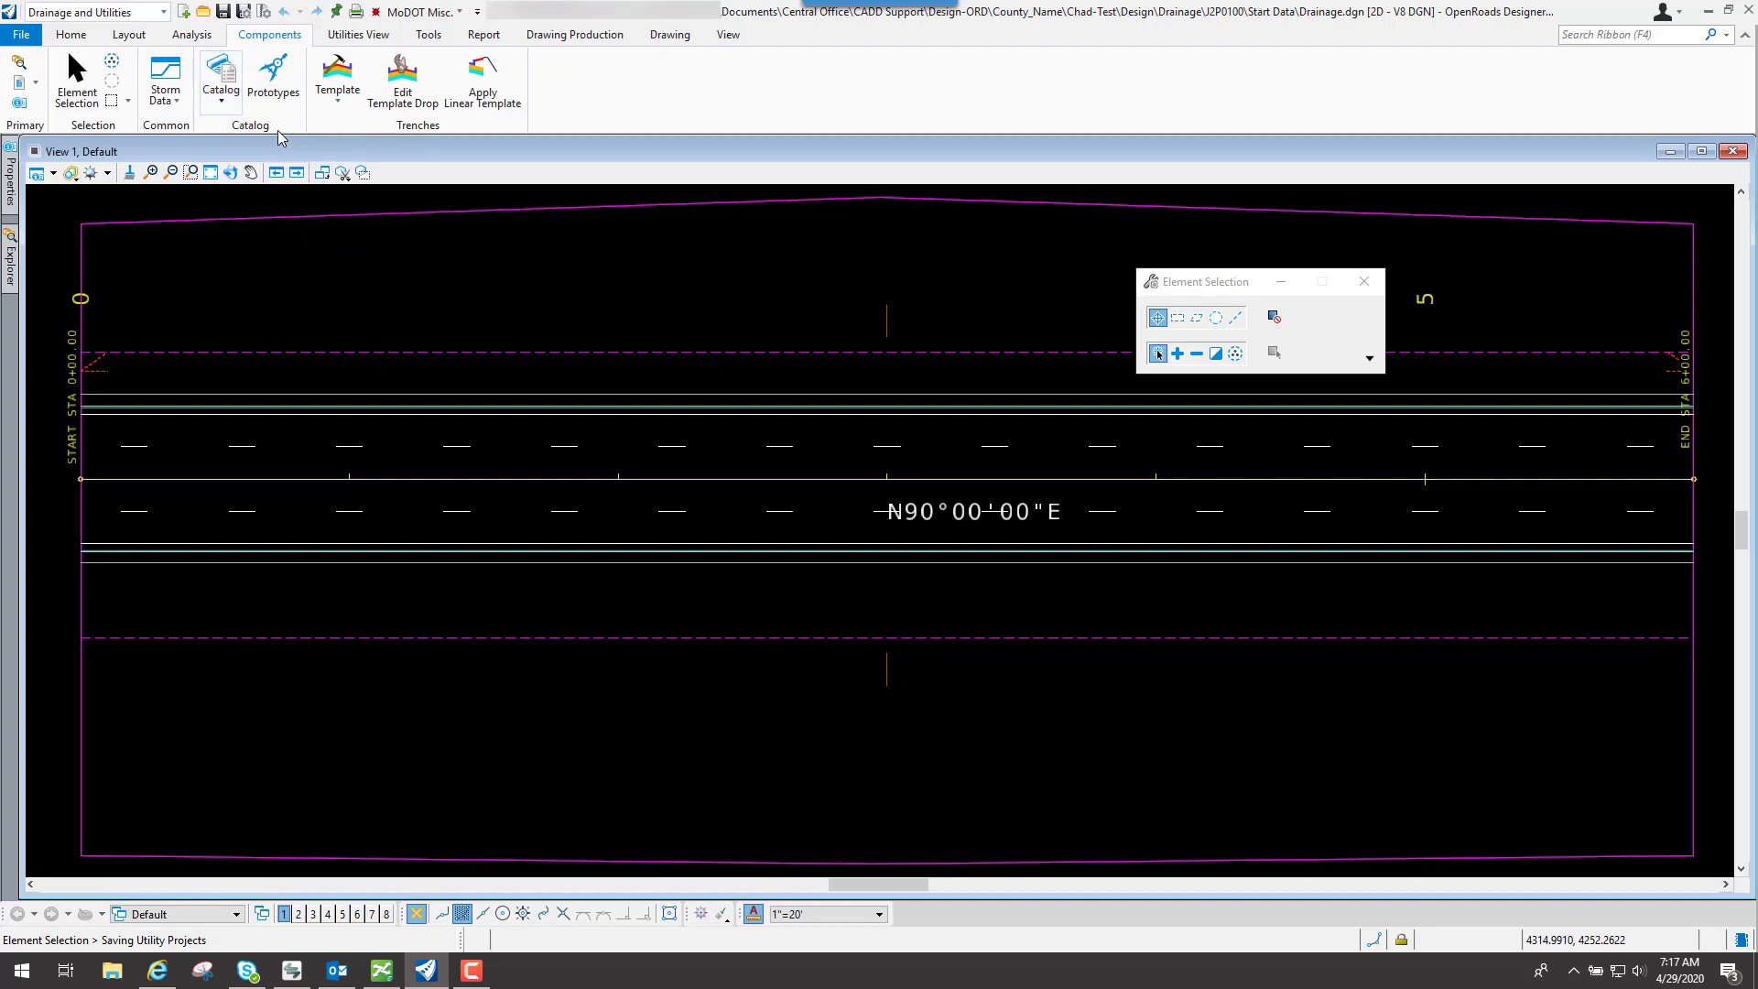
# Step: Review the Comb - Type X 7.5, Curb - Type E 3 x 2, 3 x 3 and Comb - Type X 5 inlet dimensions
pyautogui.click(219, 79)
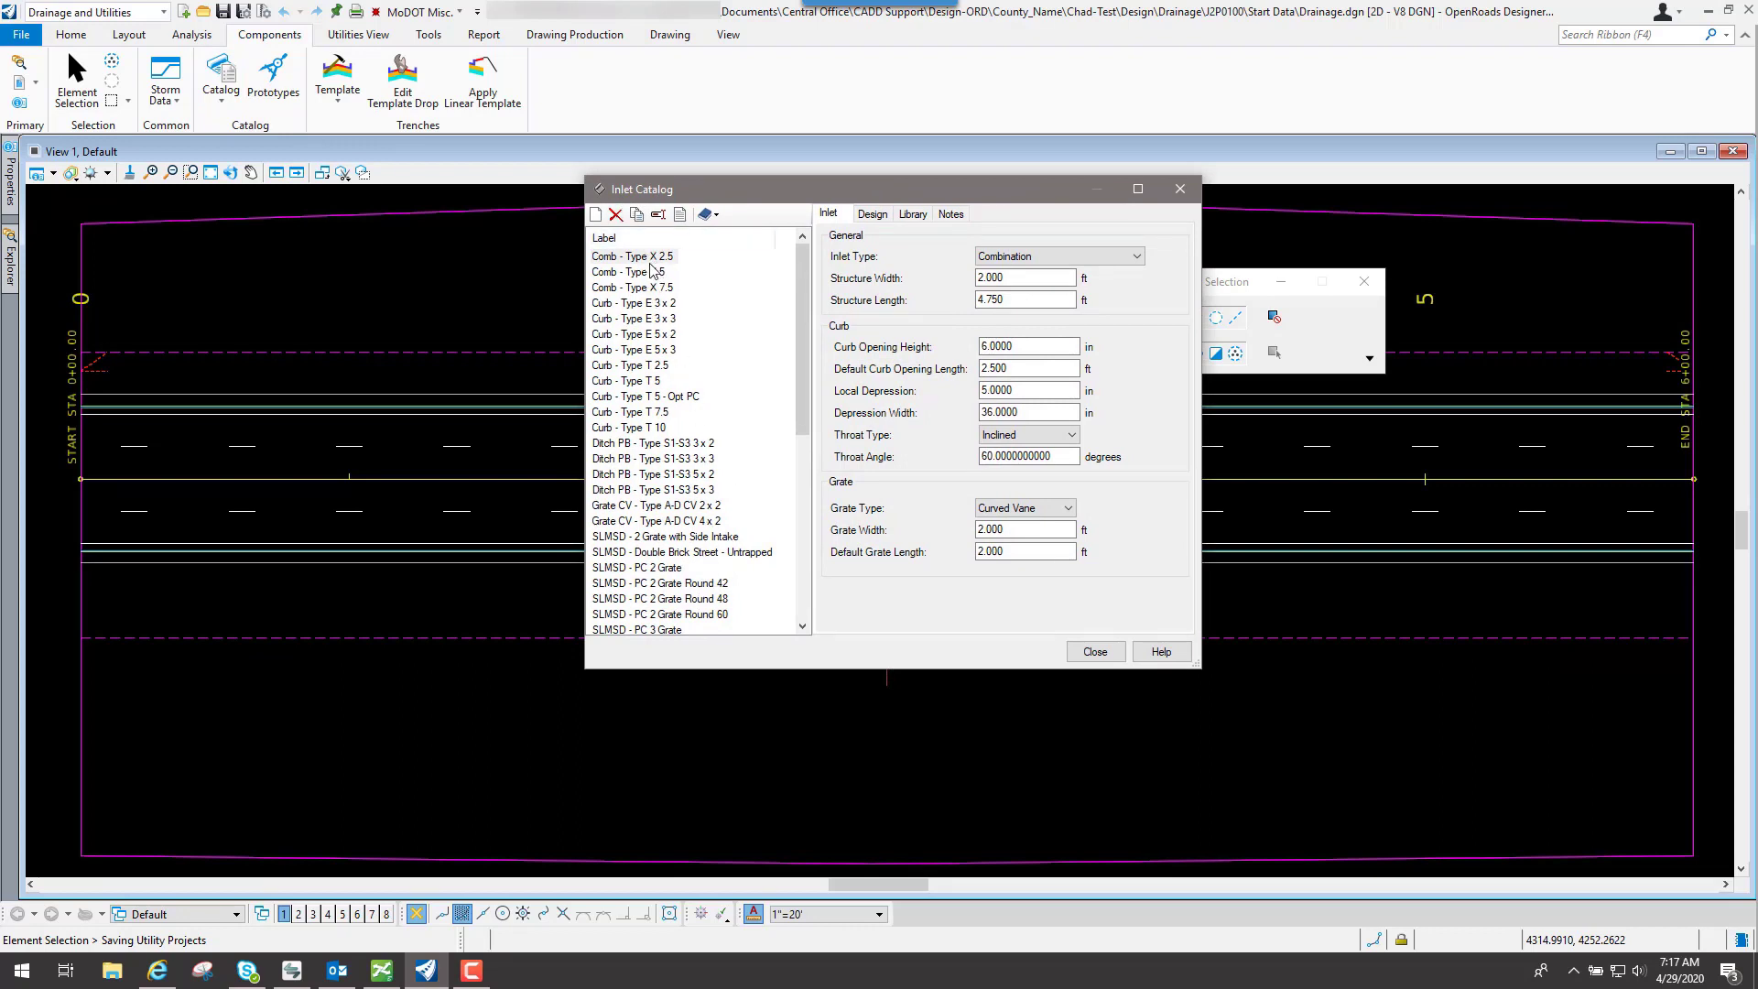
pyautogui.click(632, 288)
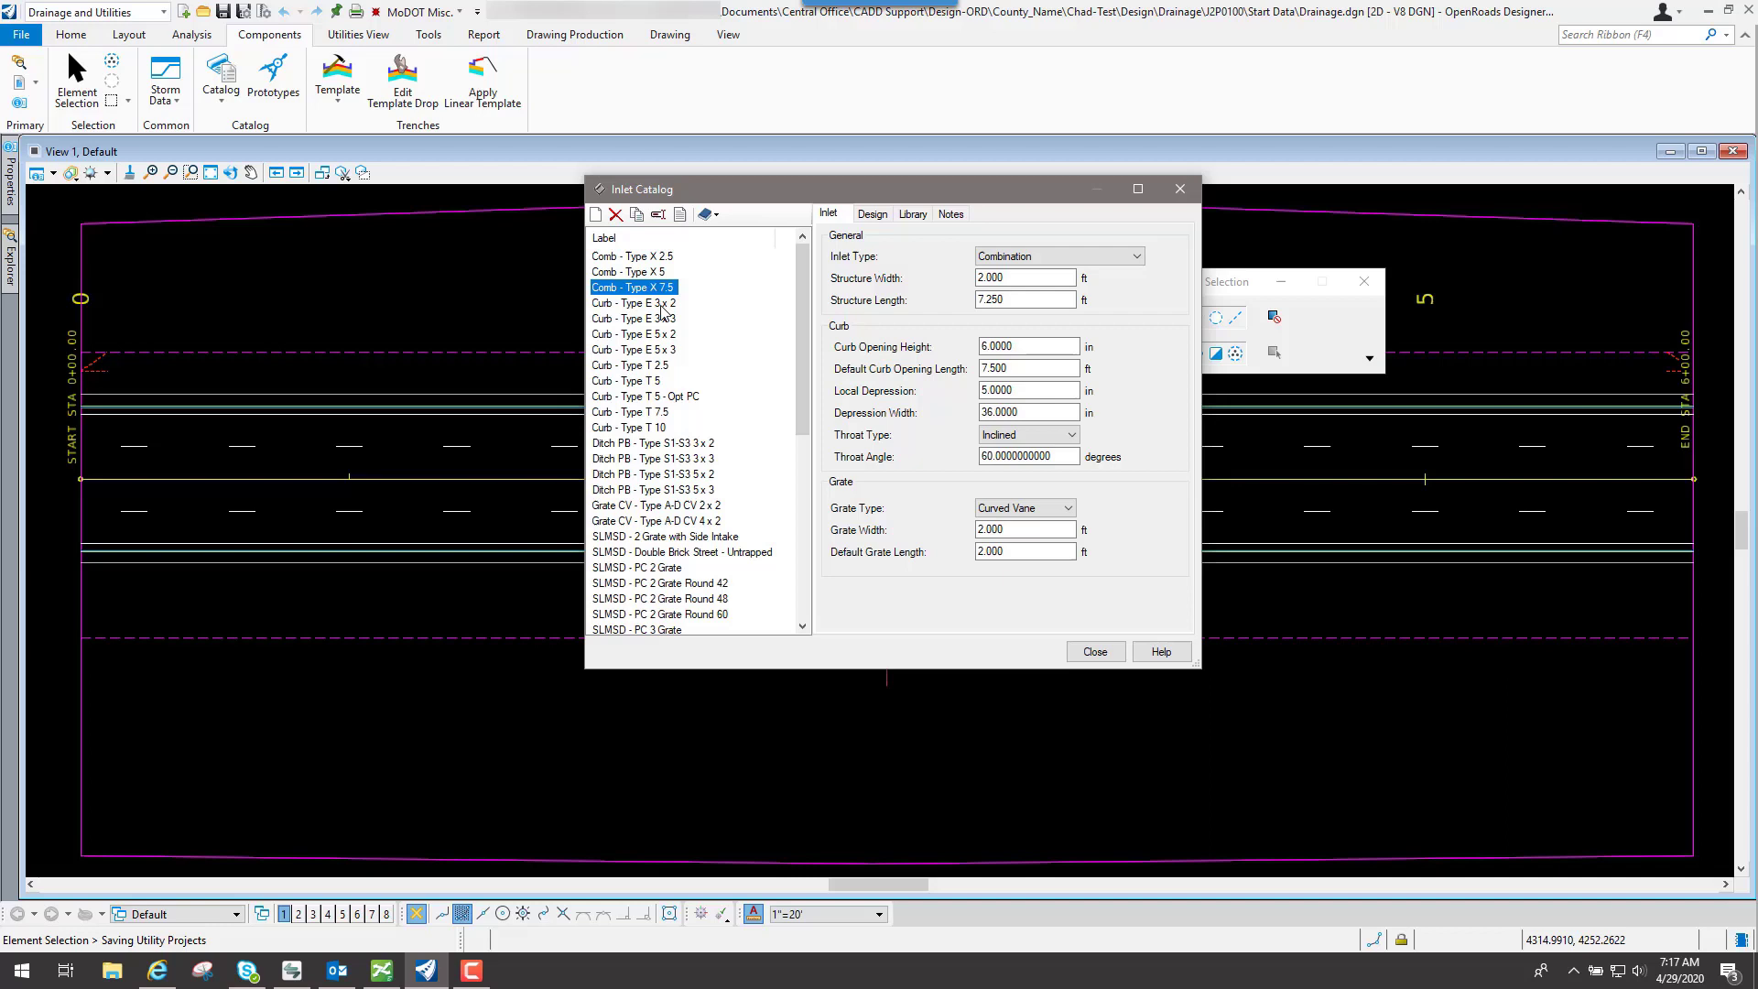
pyautogui.click(636, 302)
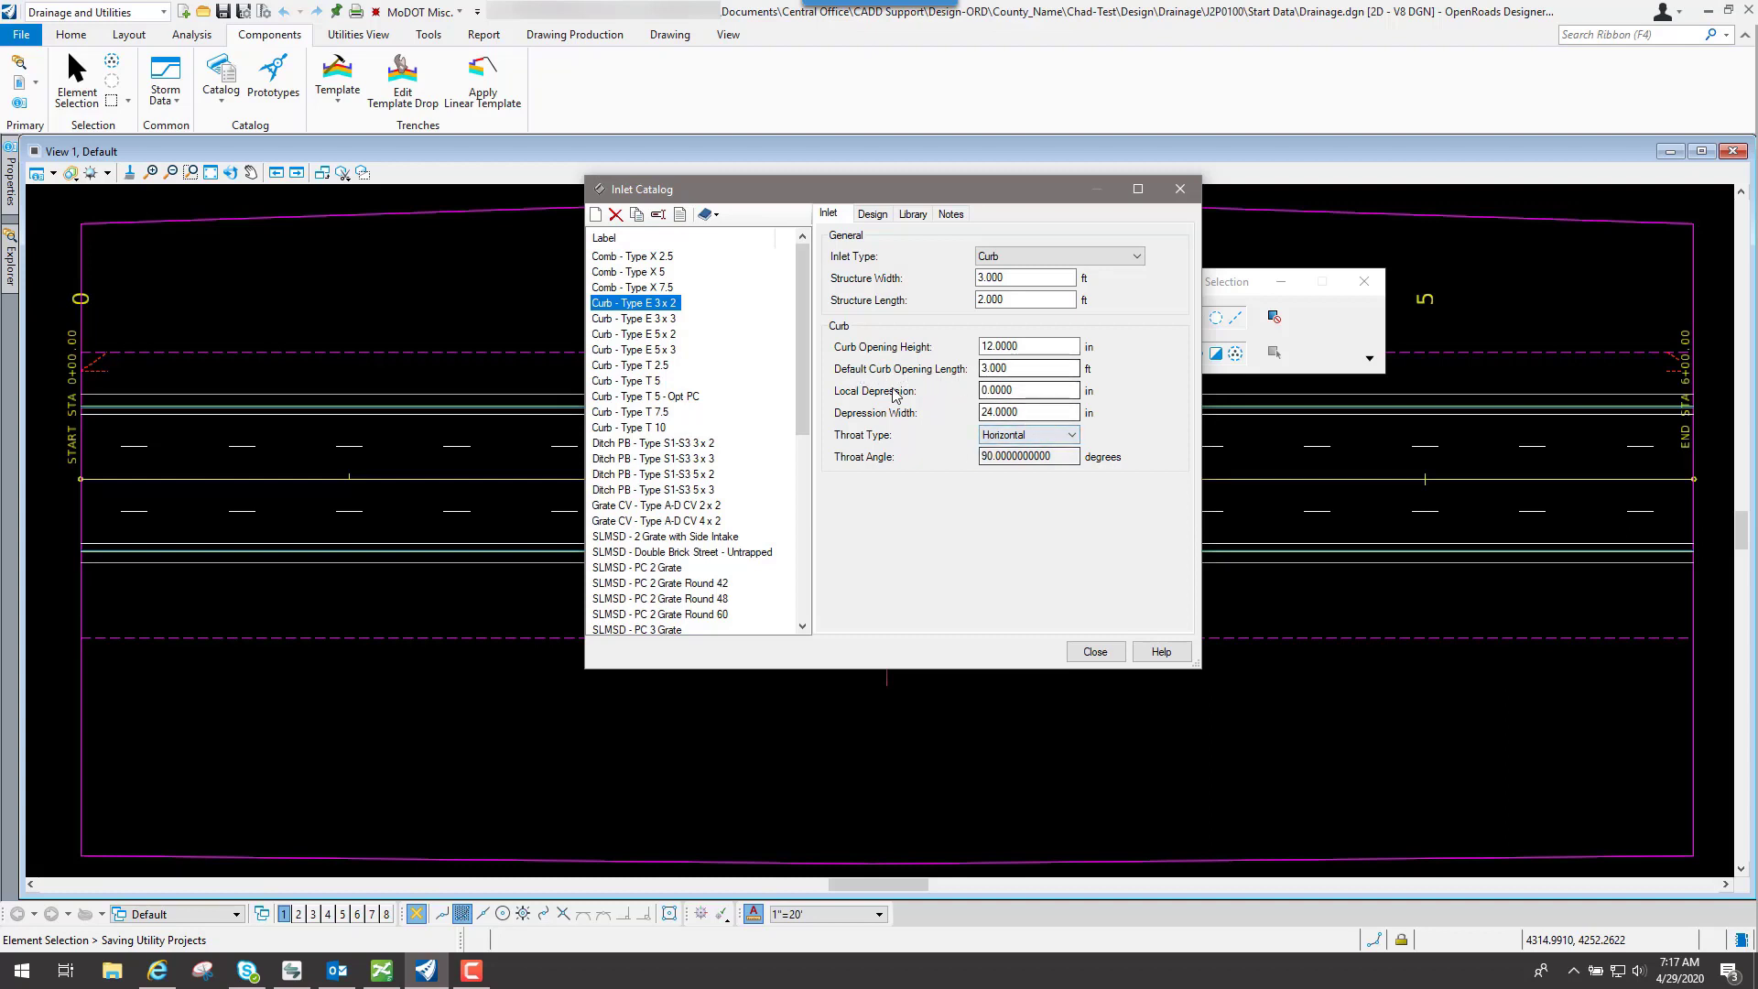
pyautogui.click(633, 319)
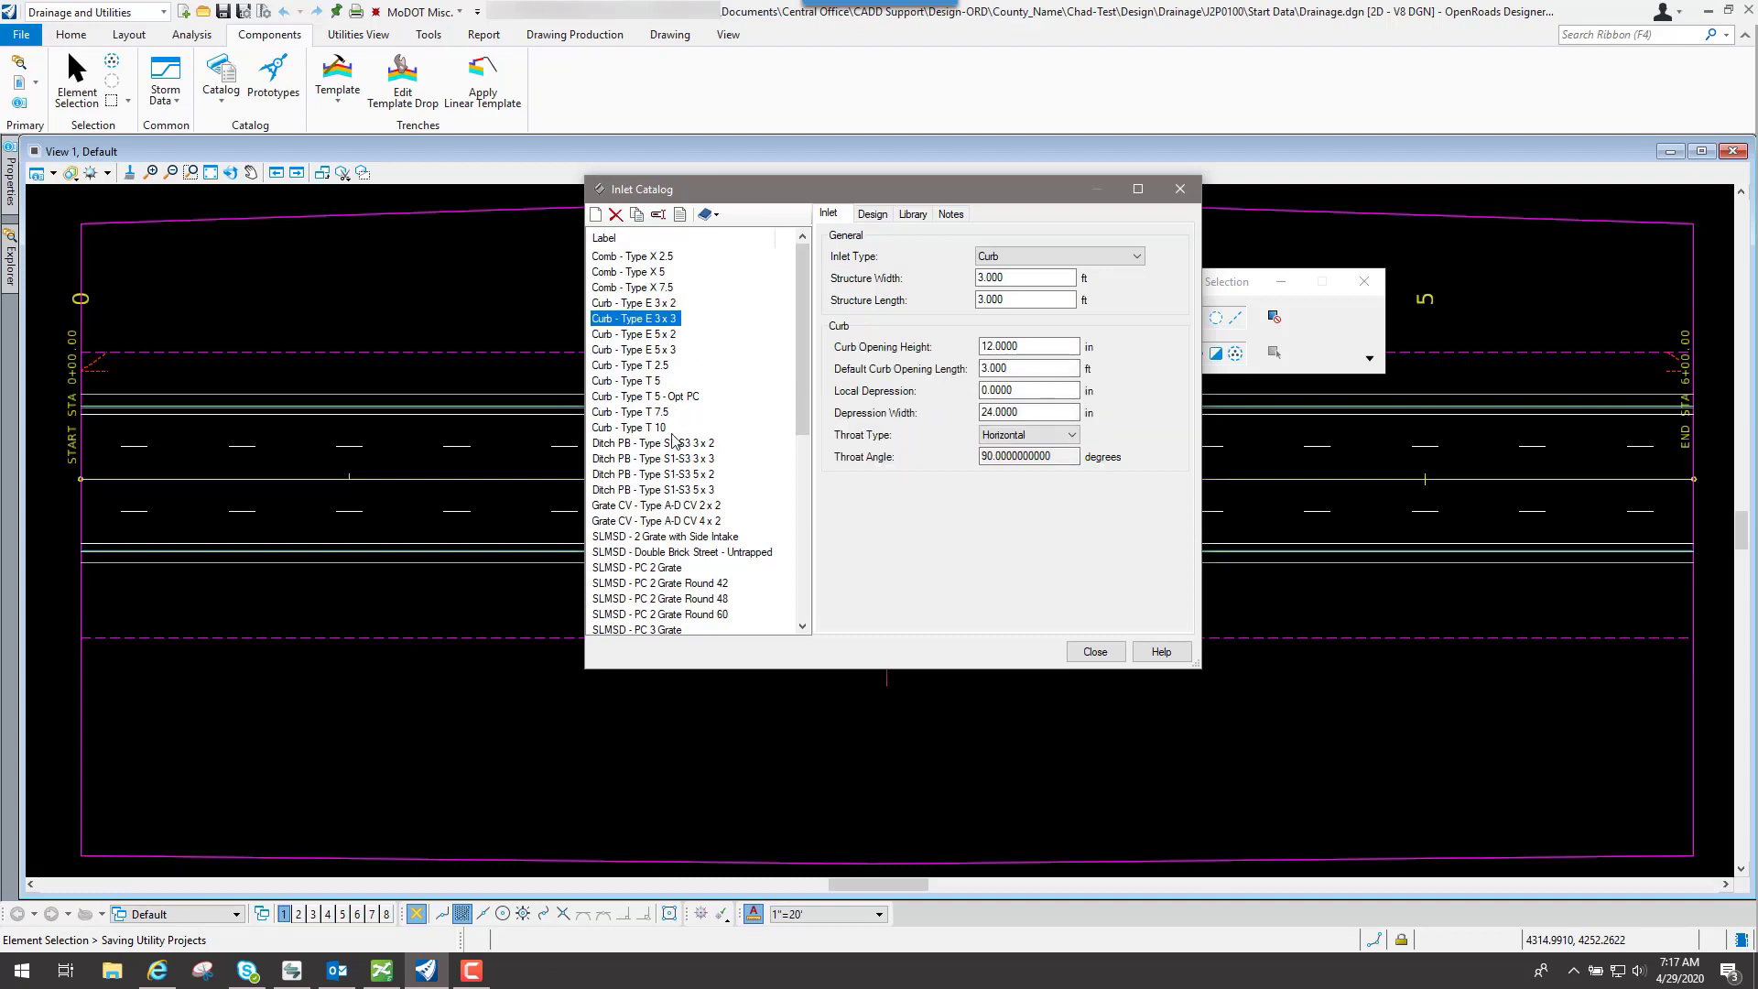
pyautogui.moveTo(650, 275)
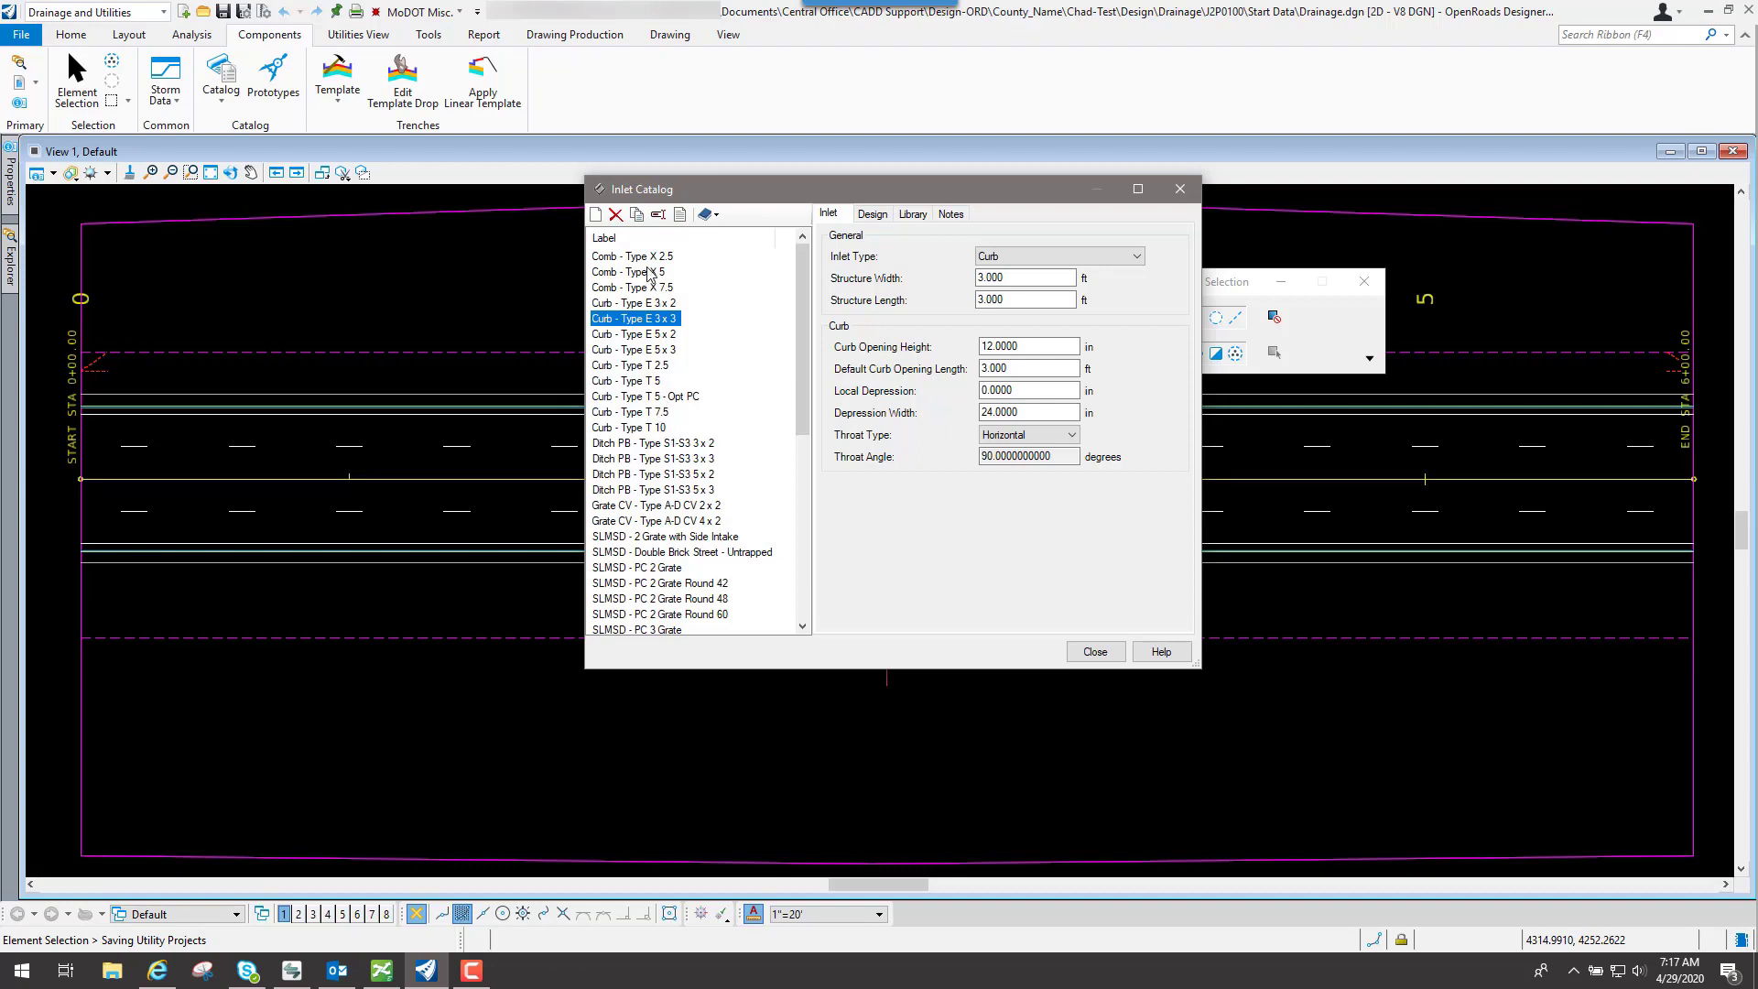
pyautogui.click(628, 271)
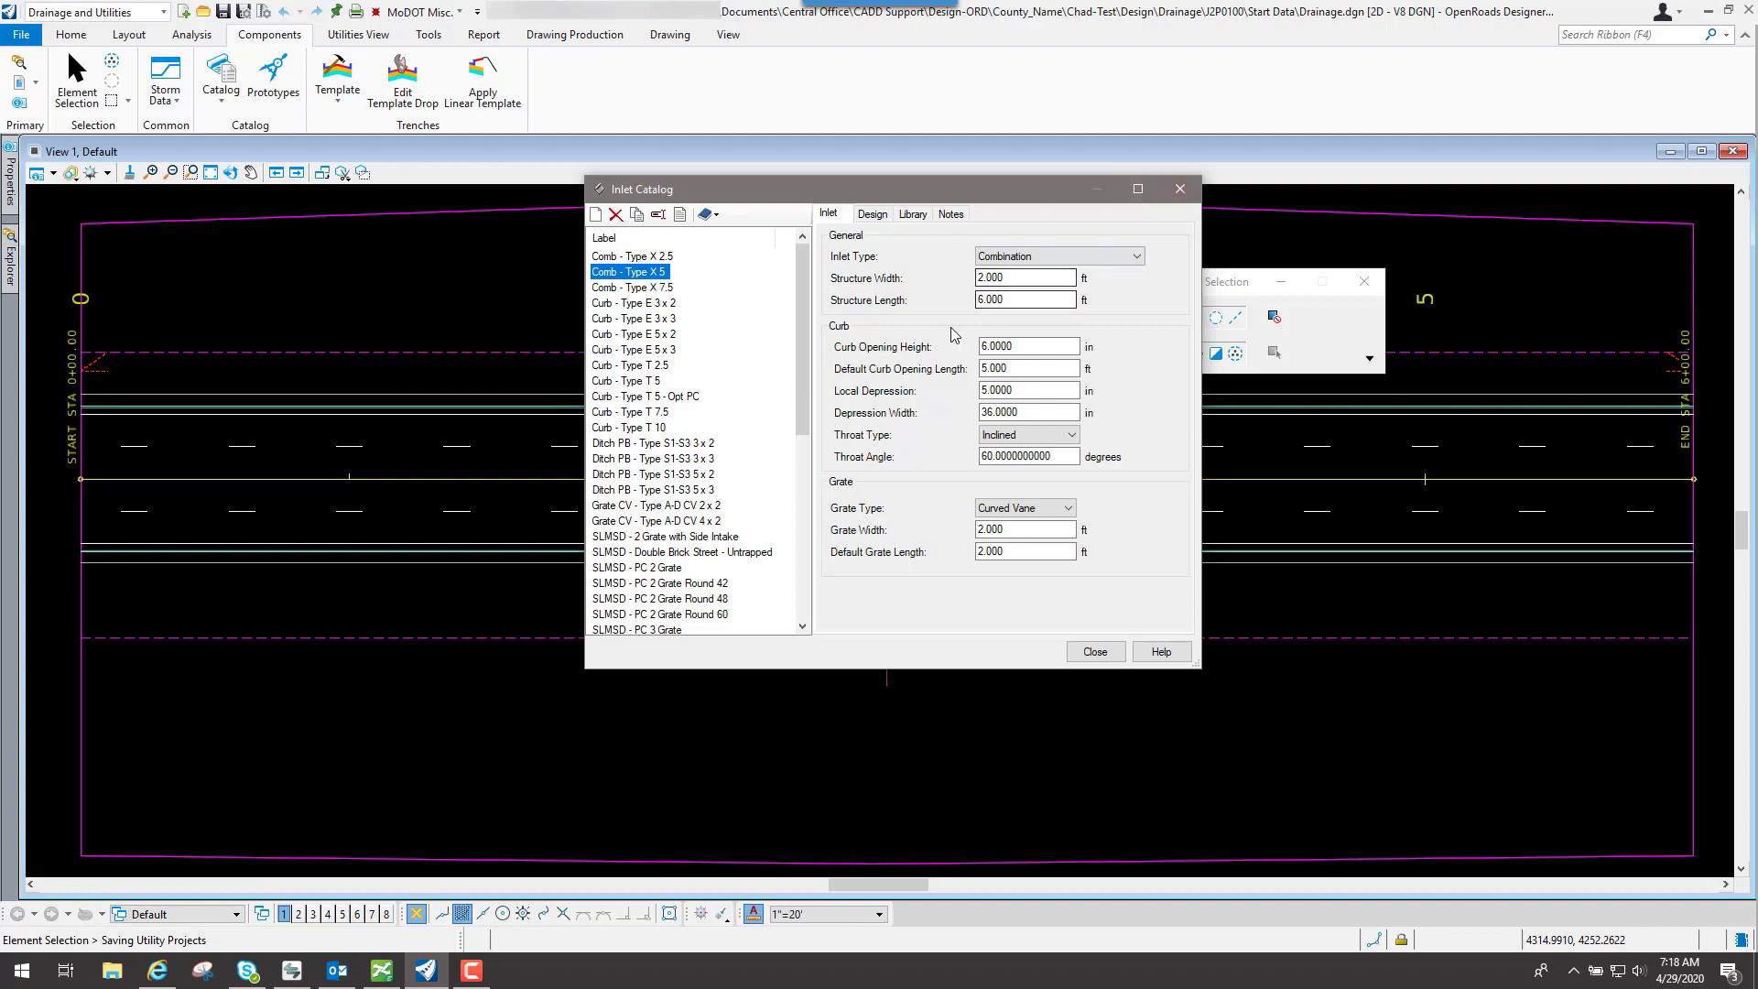
pyautogui.moveTo(656, 249)
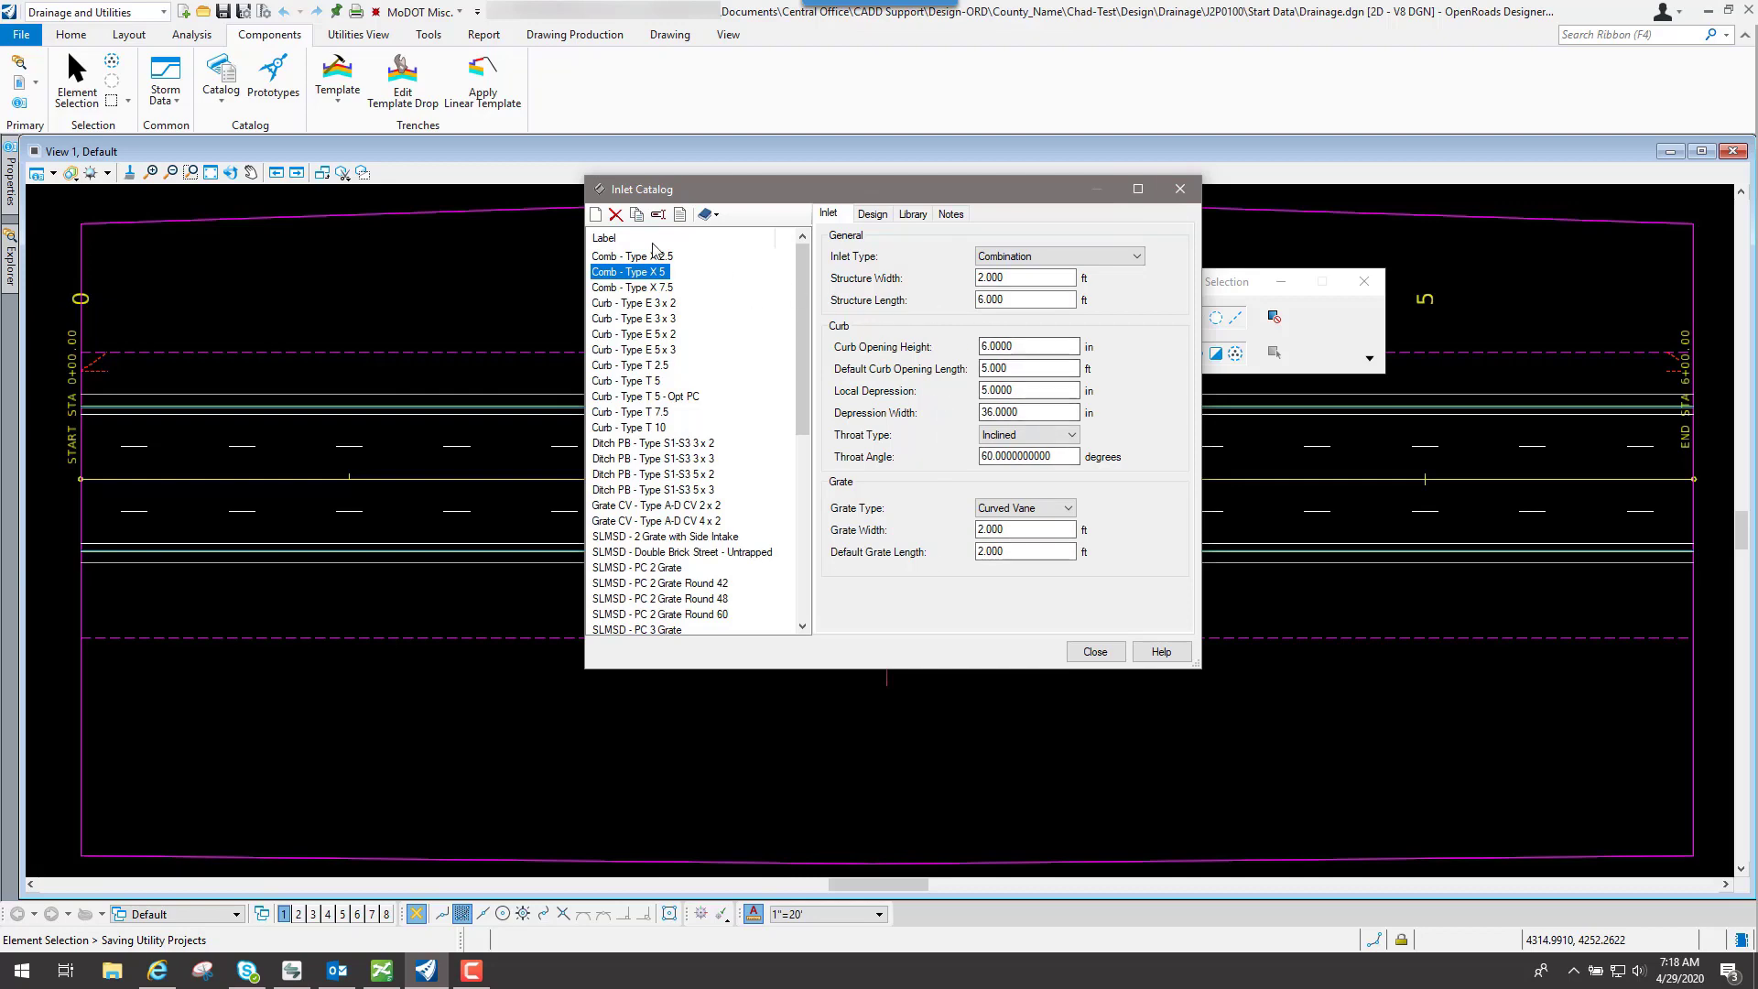
pyautogui.moveTo(1178, 188)
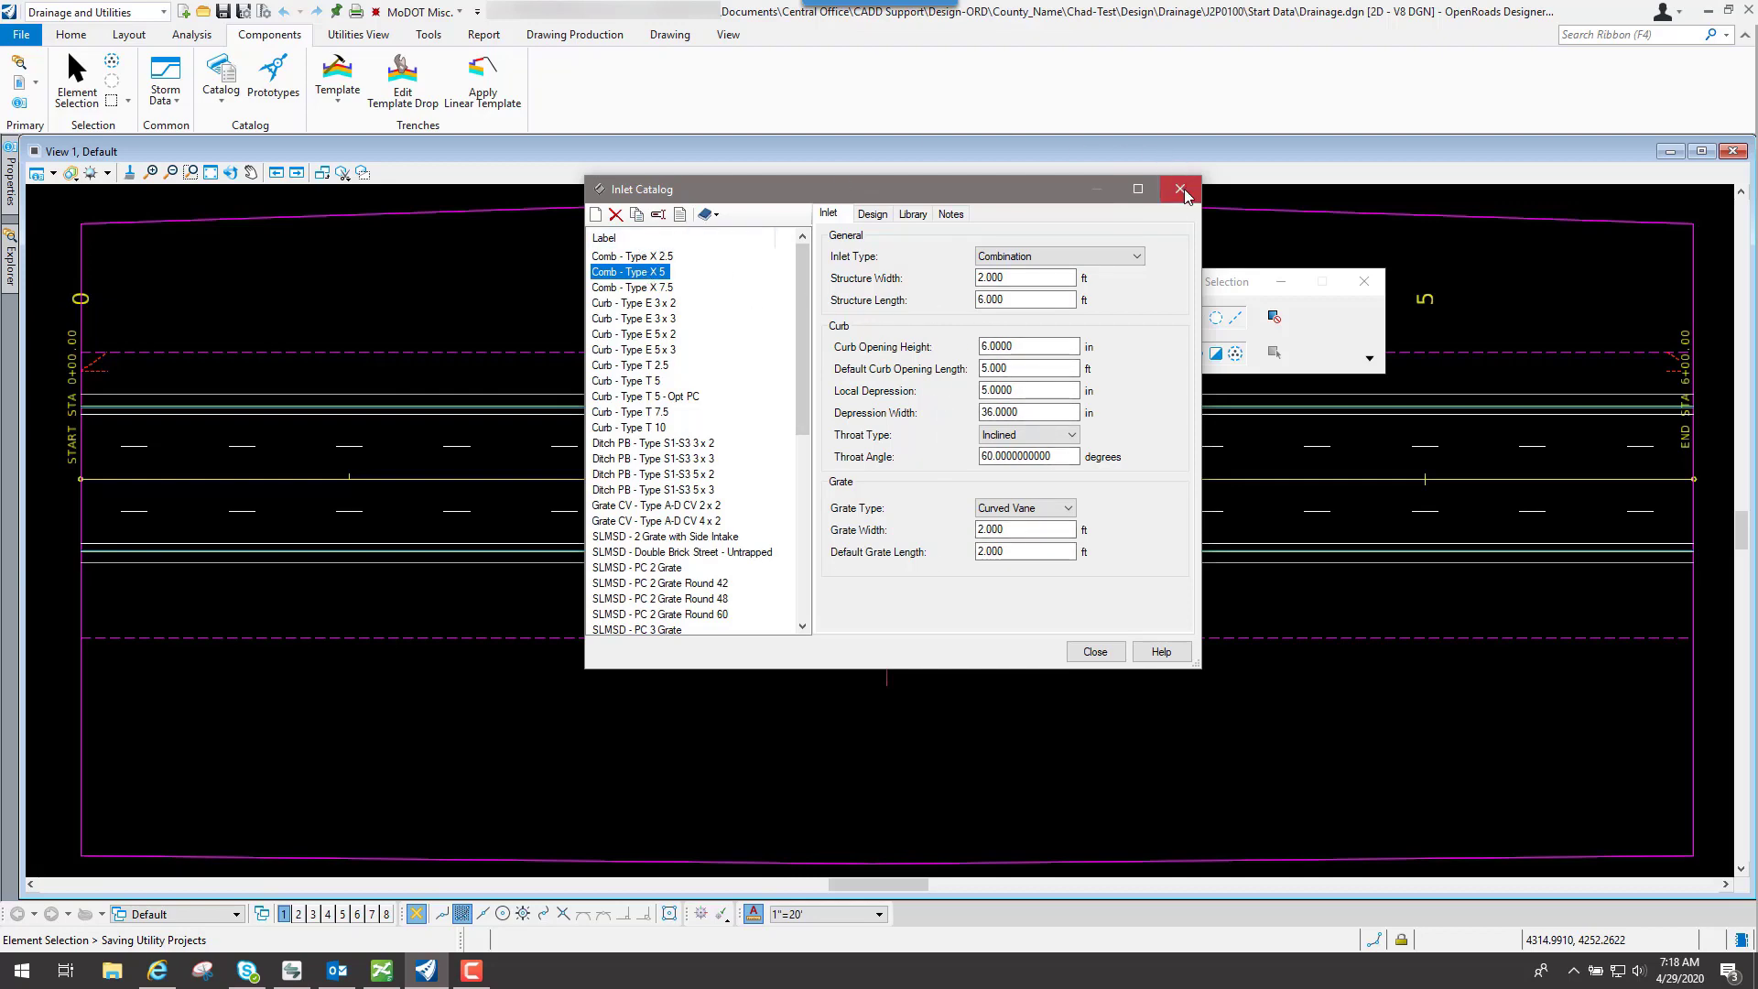
# Step: Close the inlet catalog, review the gutter catalog's curb and gutter shapes, then close it
pyautogui.click(220, 78)
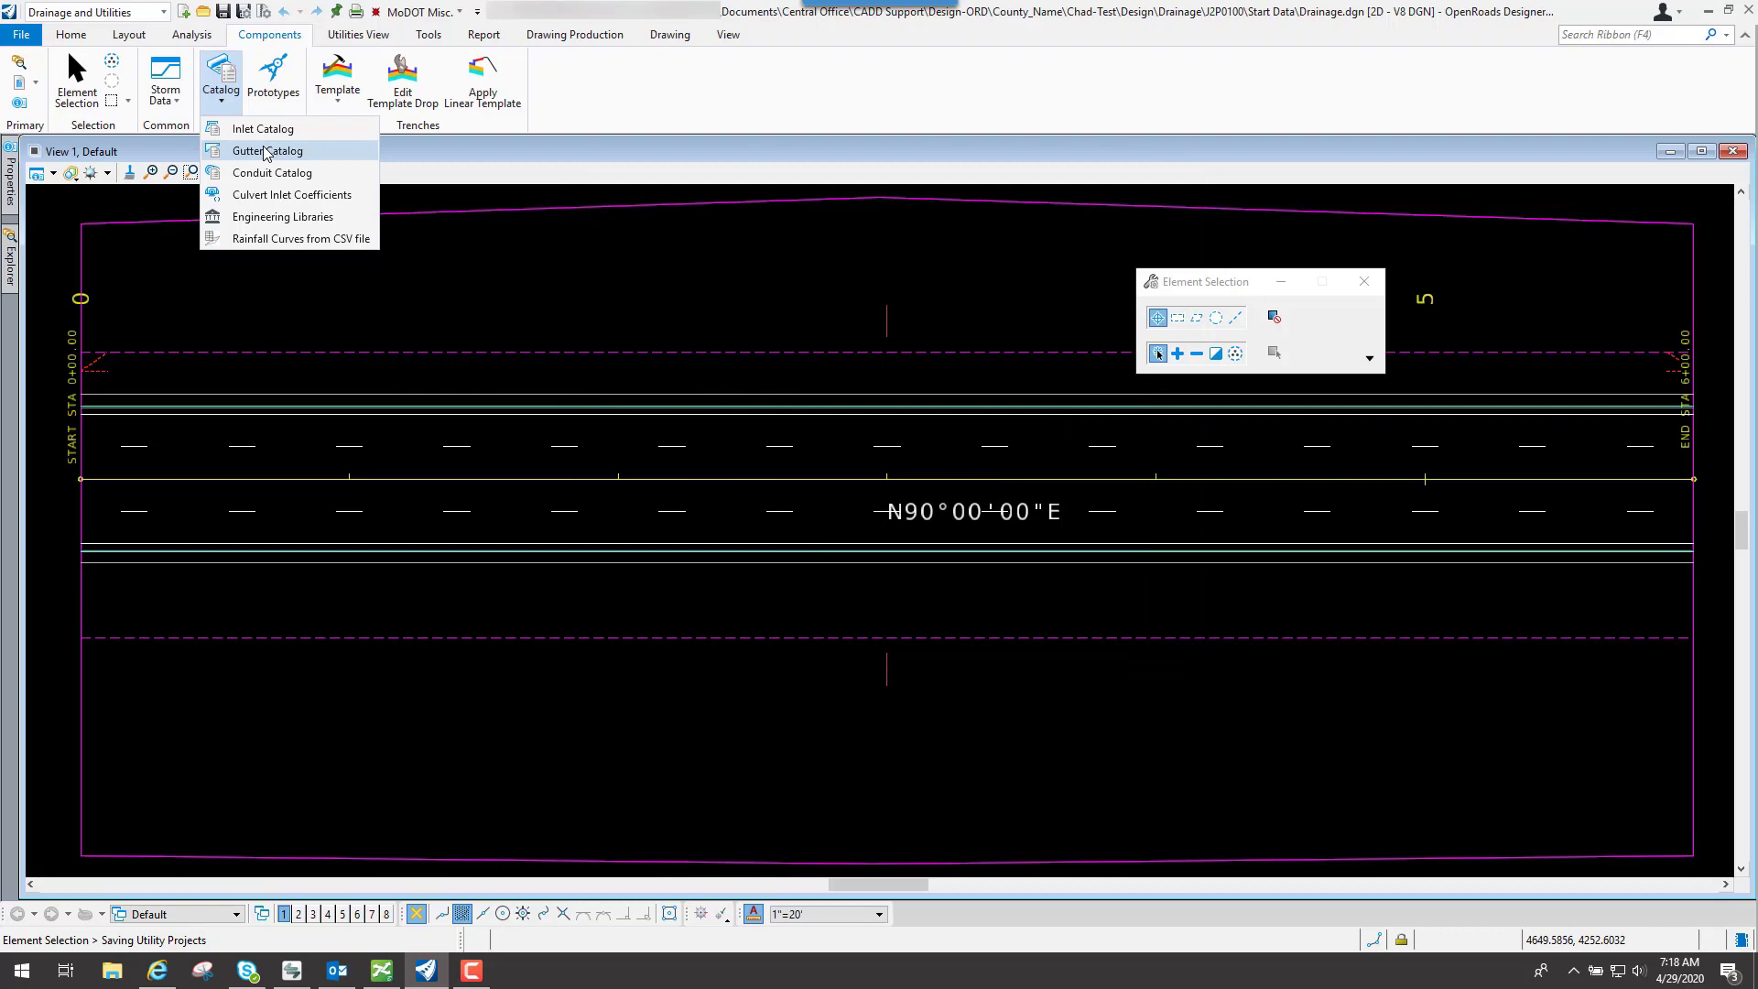
pyautogui.click(266, 150)
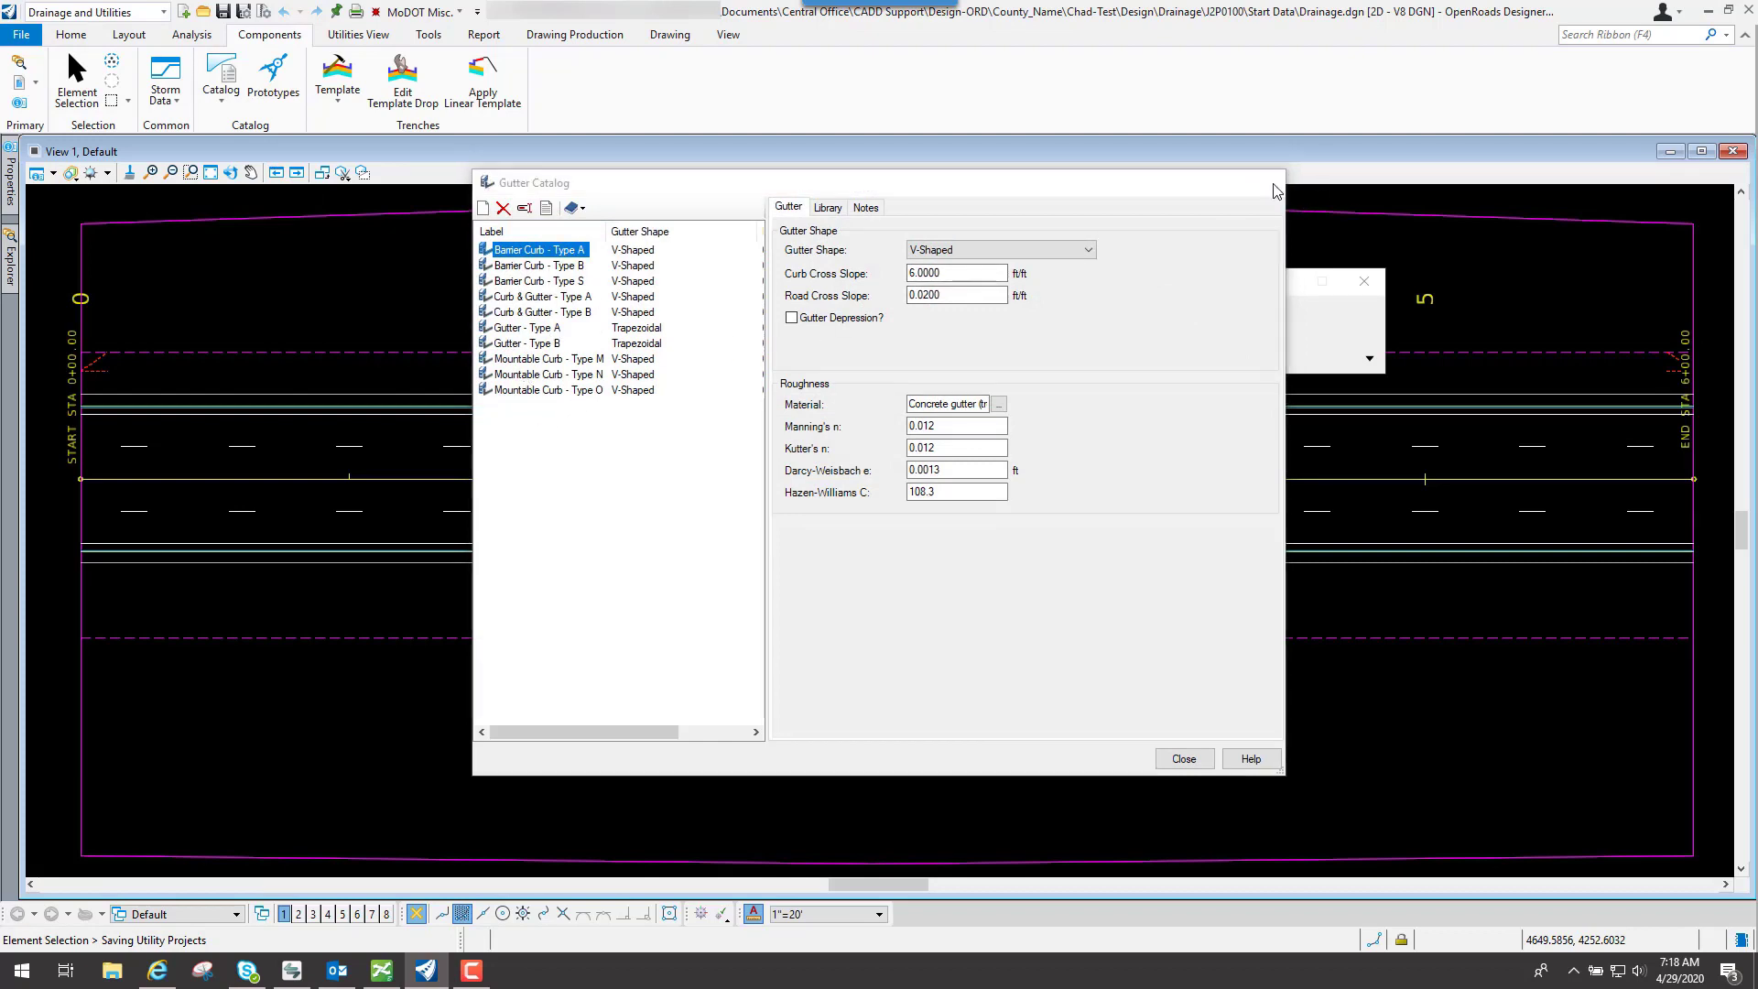
pyautogui.click(220, 81)
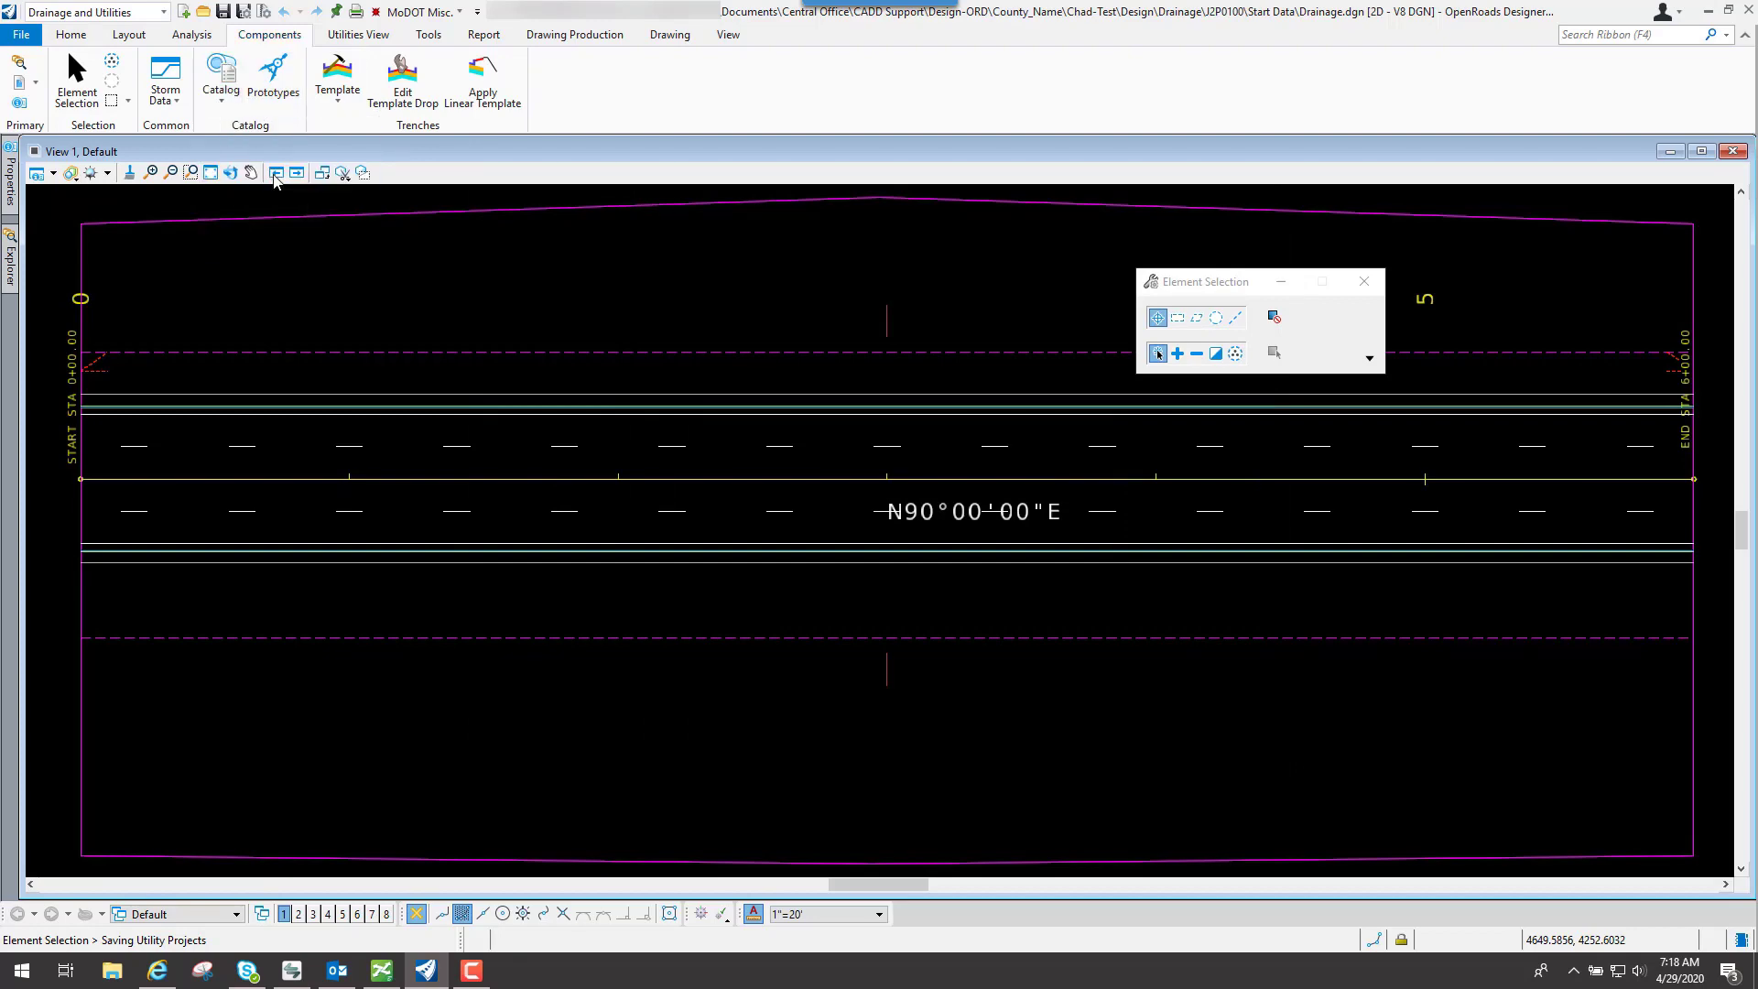
# Step: Show the Circular - Concrete conduit's class sizes and scroll to its later rows
pyautogui.click(218, 78)
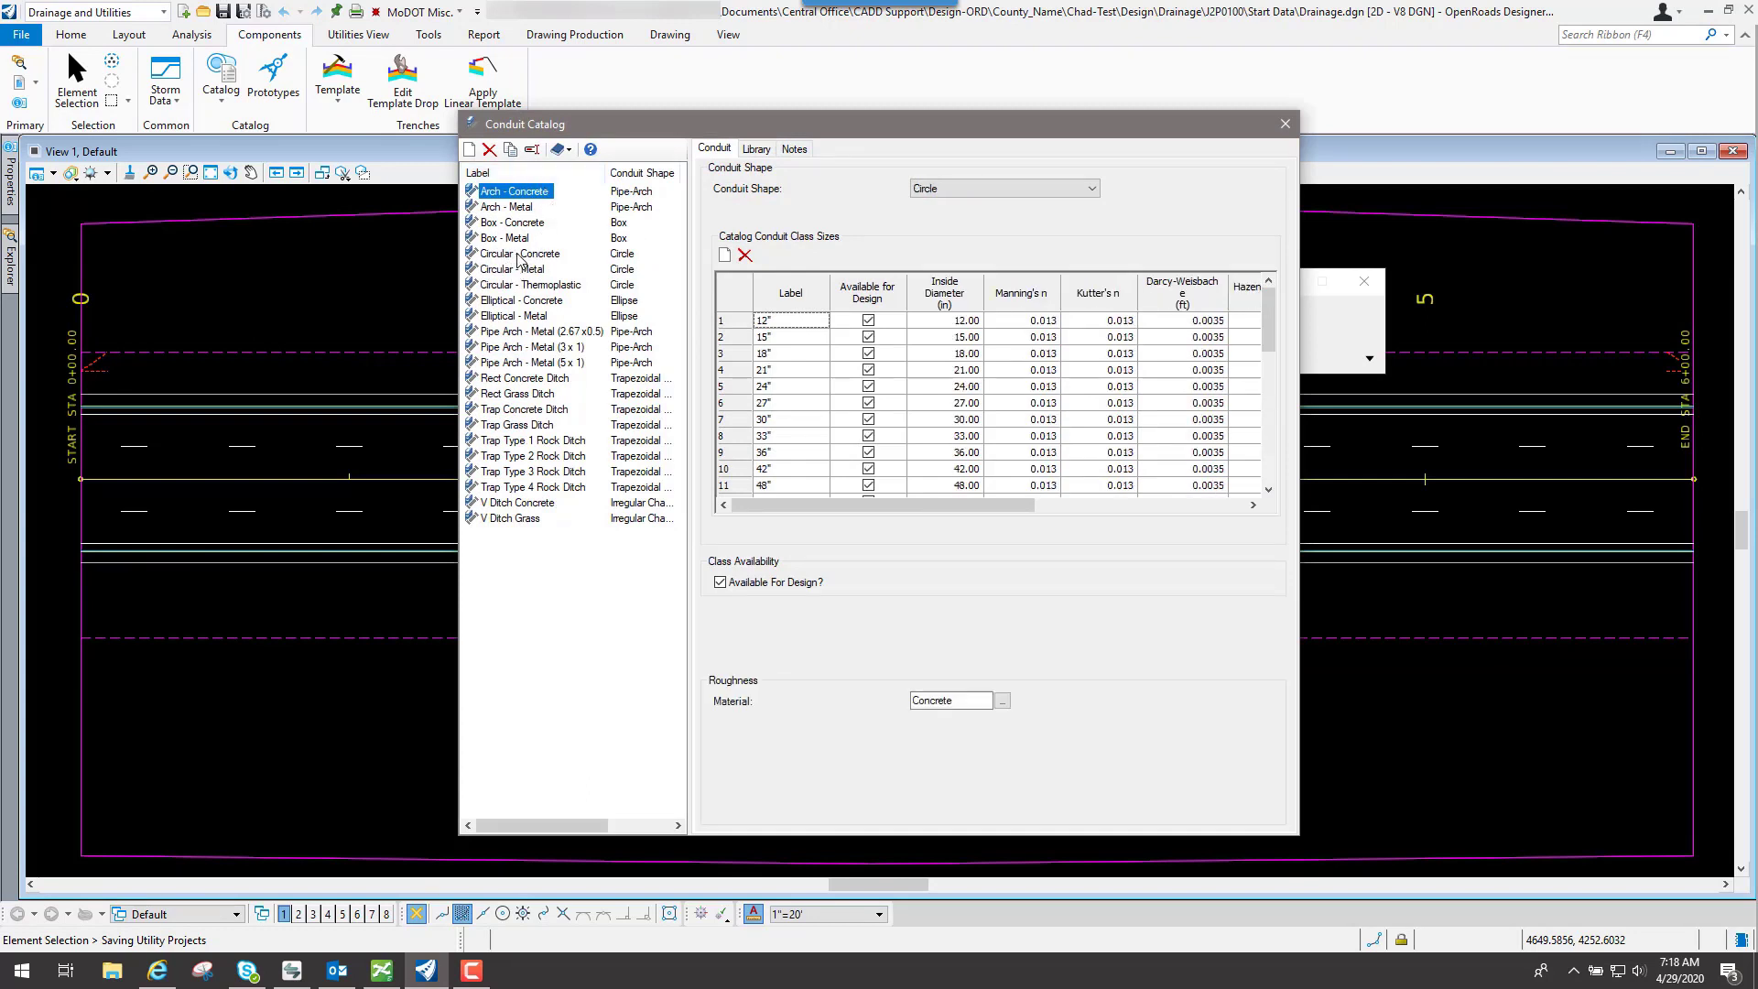
pyautogui.click(519, 253)
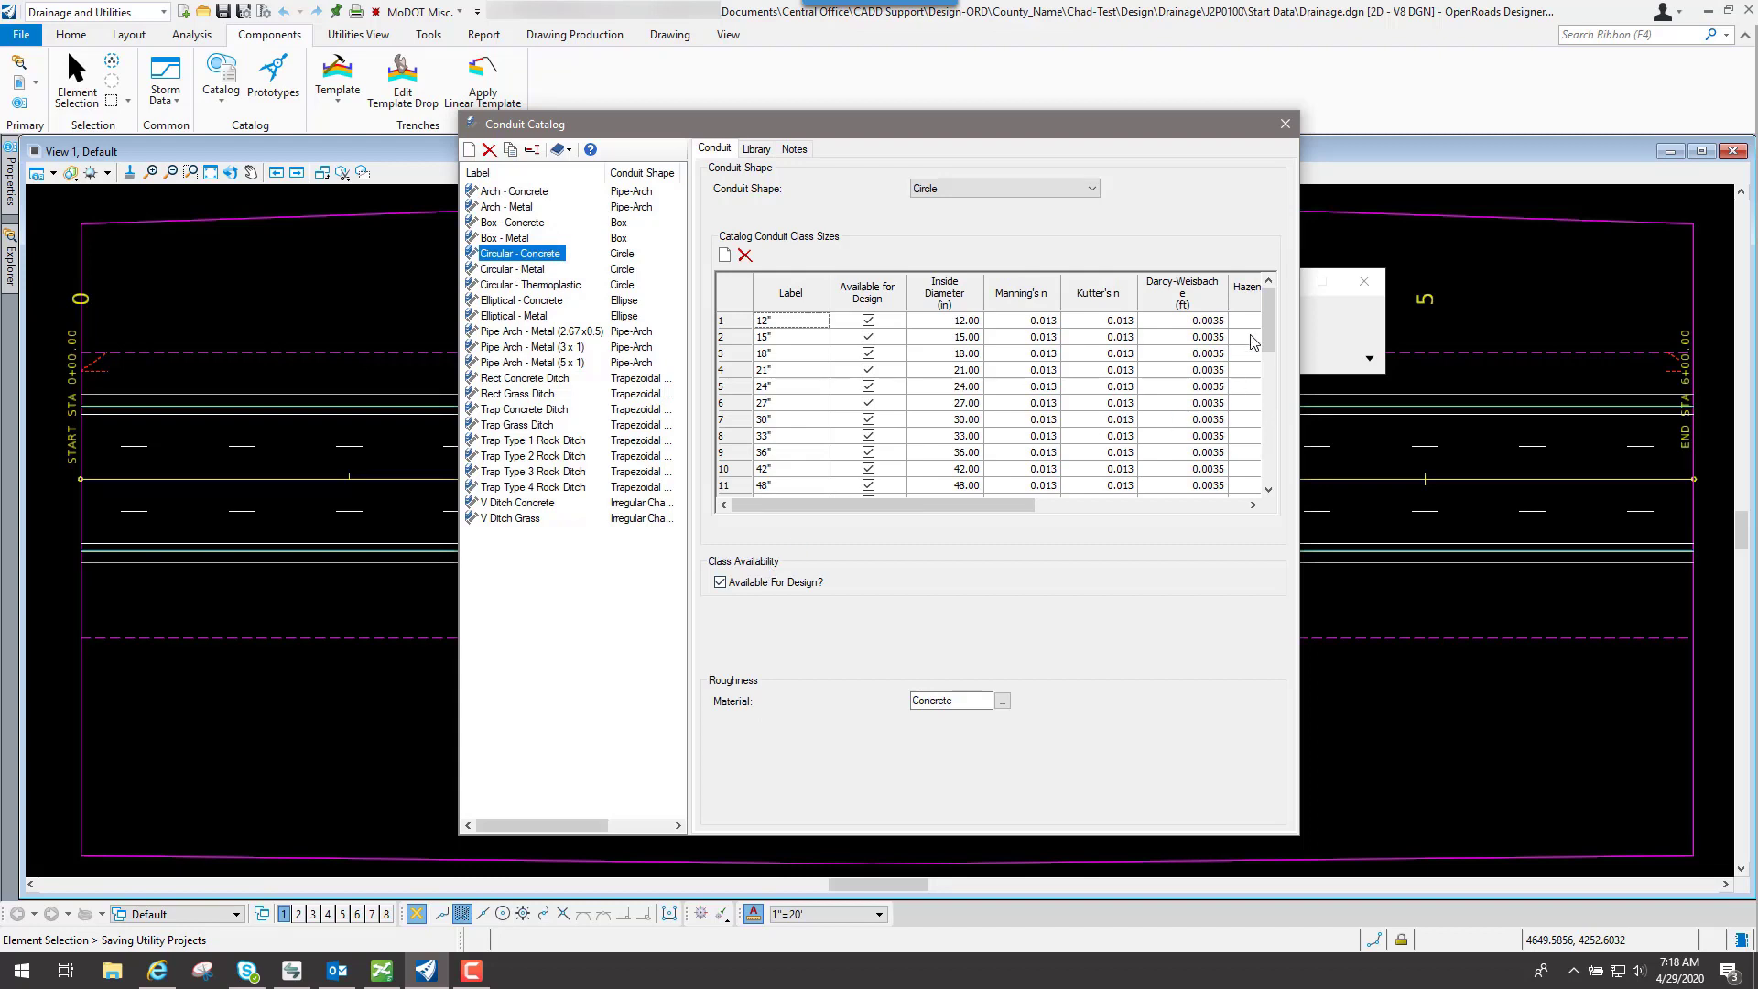
pyautogui.scroll(-3)
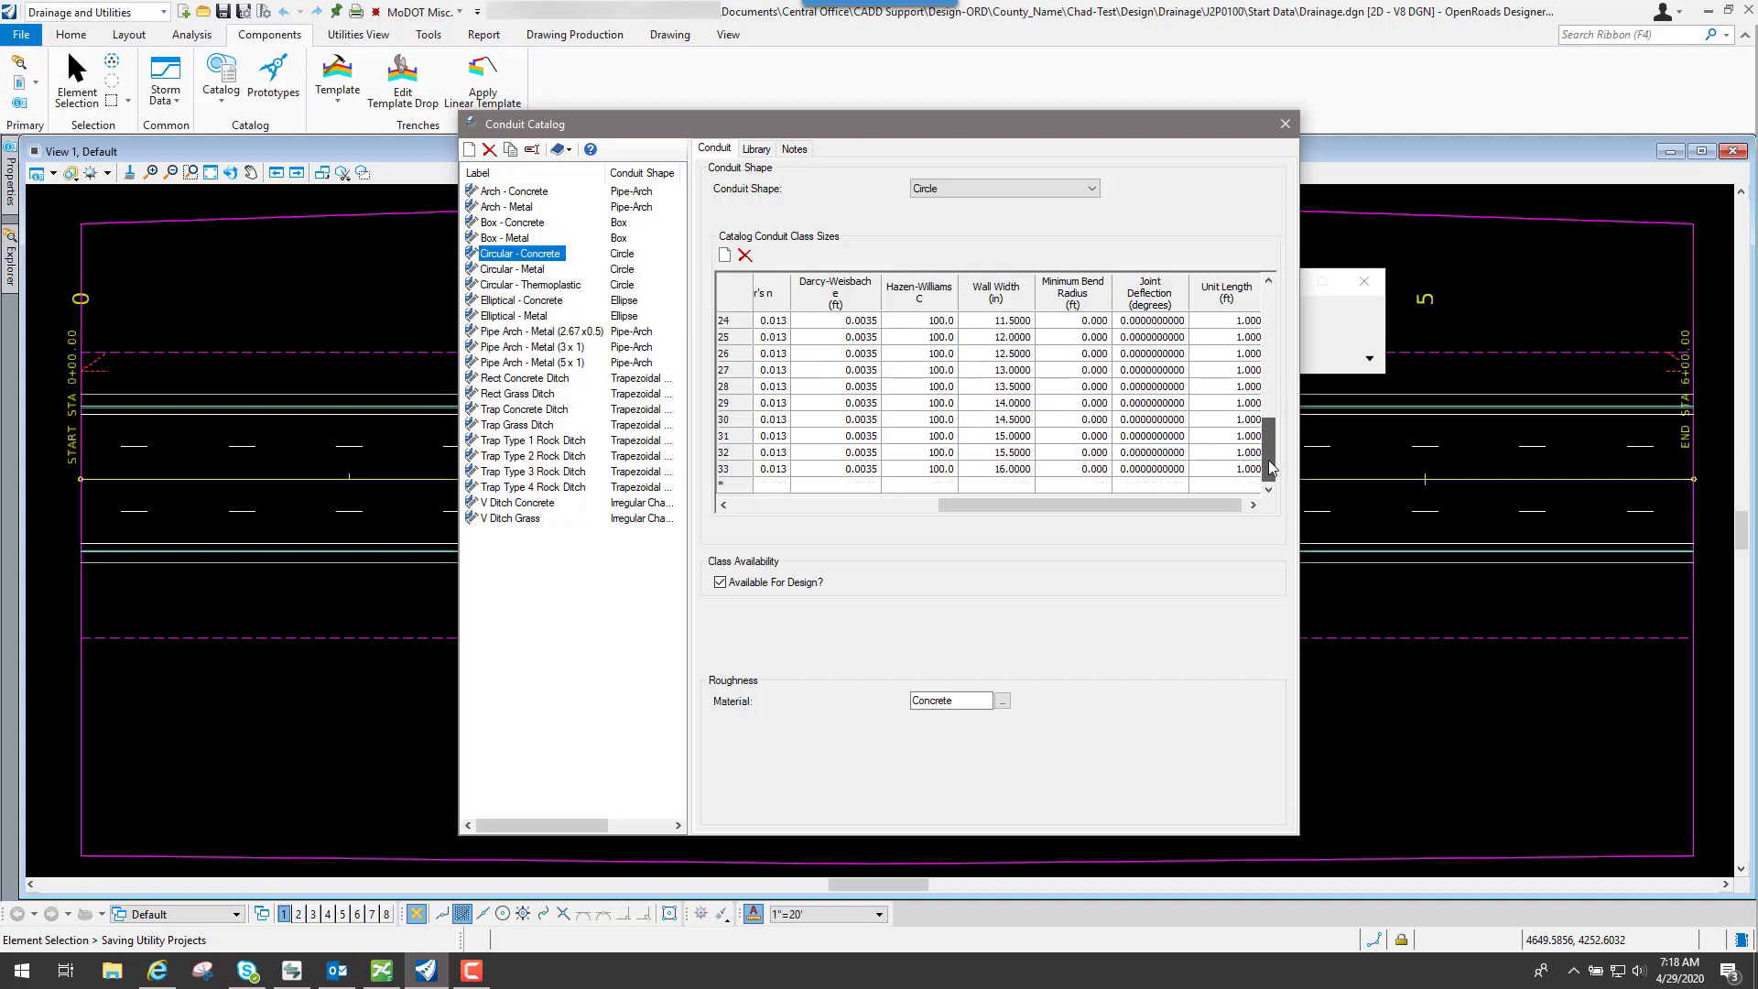
# Step: Scroll the Circular - Concrete size table back to its label columns, showing 126"–180" sizes unavailable
pyautogui.hscroll(-3)
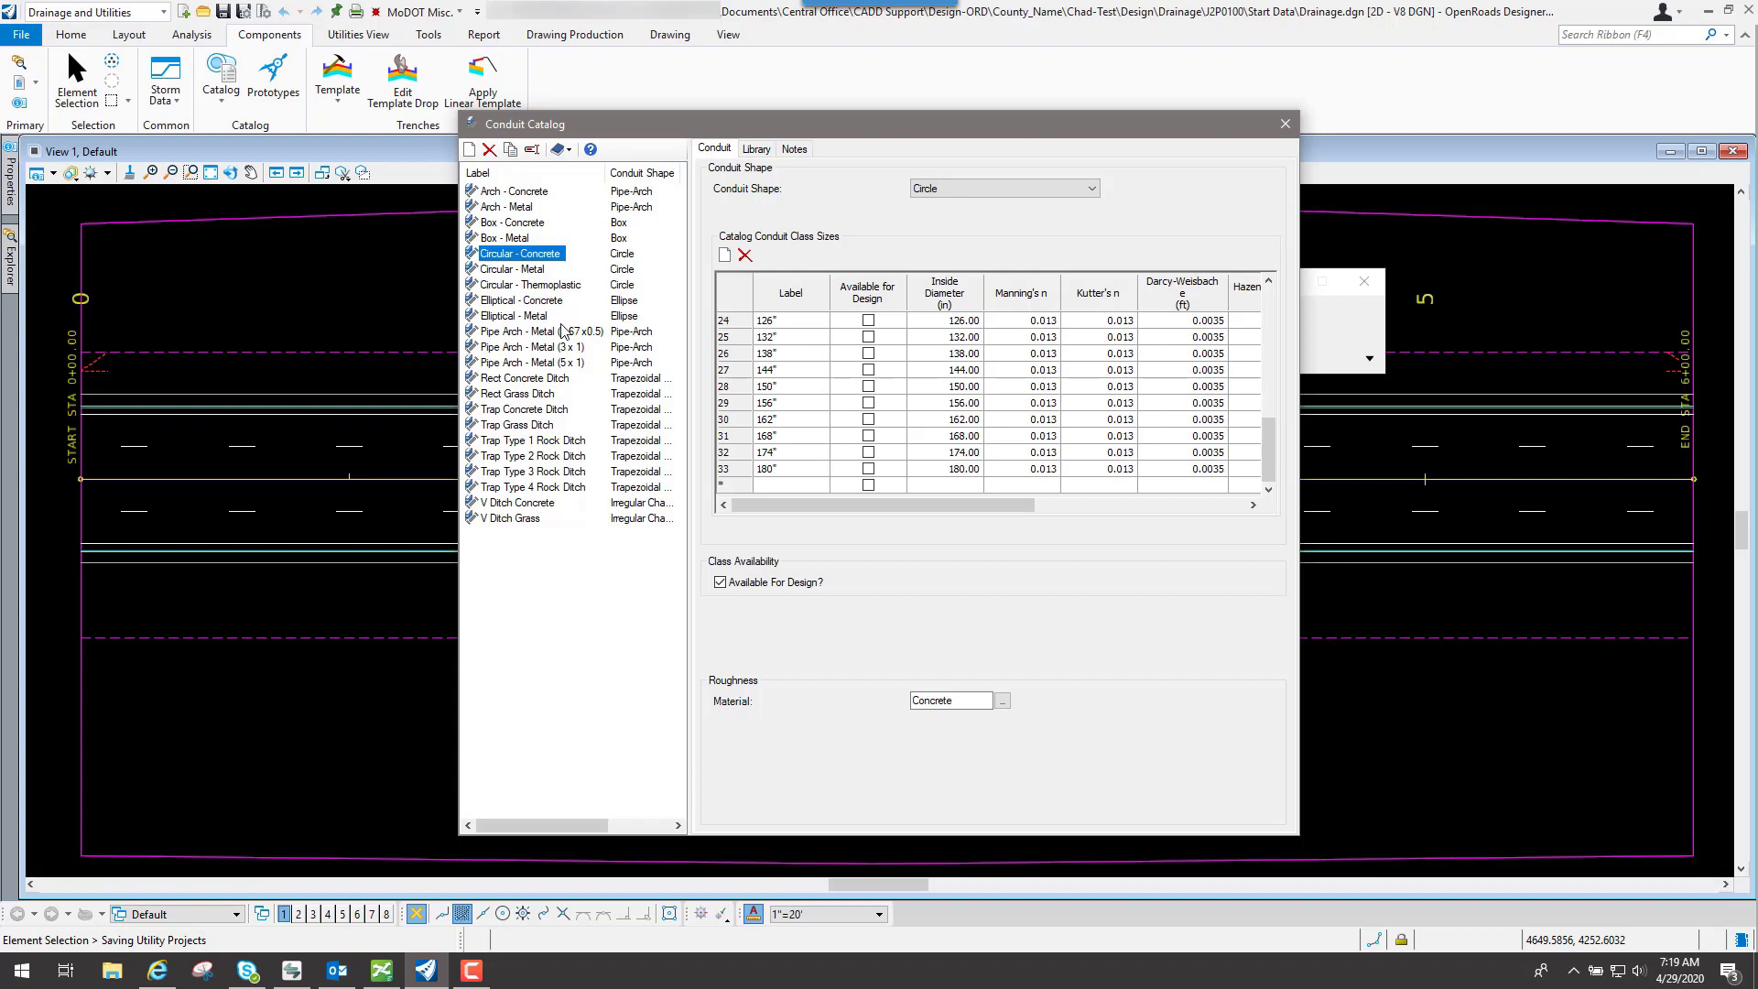
pyautogui.moveTo(802, 437)
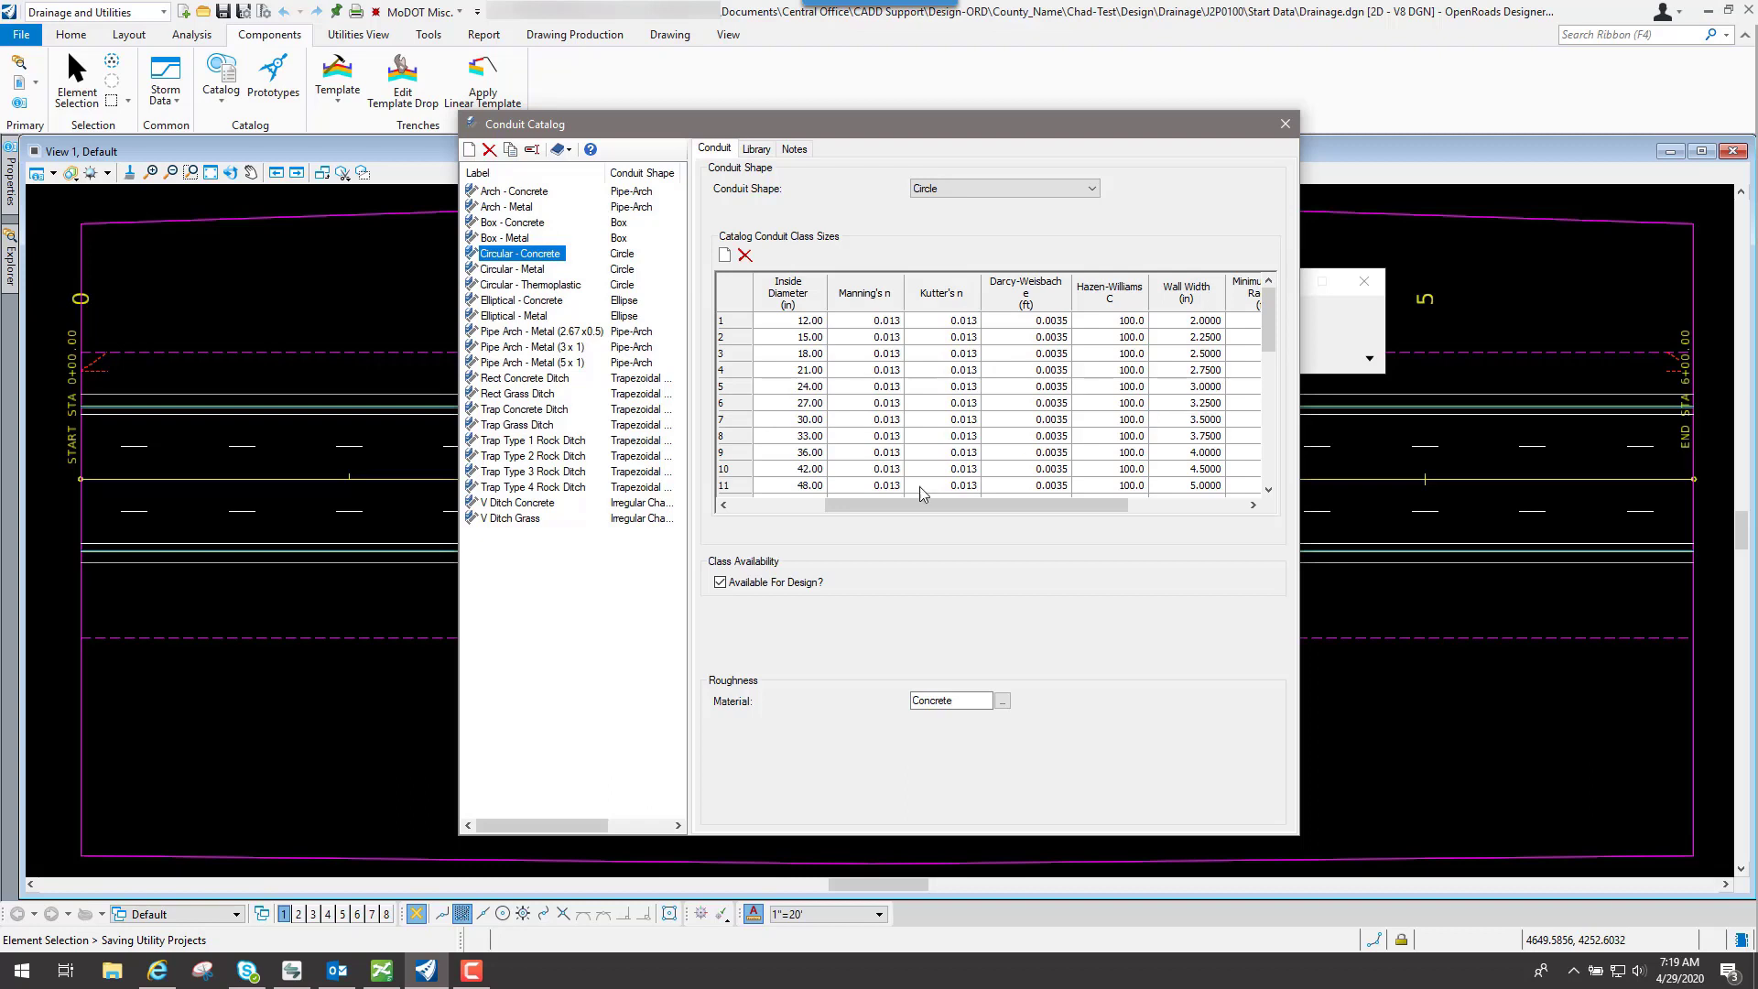
pyautogui.moveTo(640, 408)
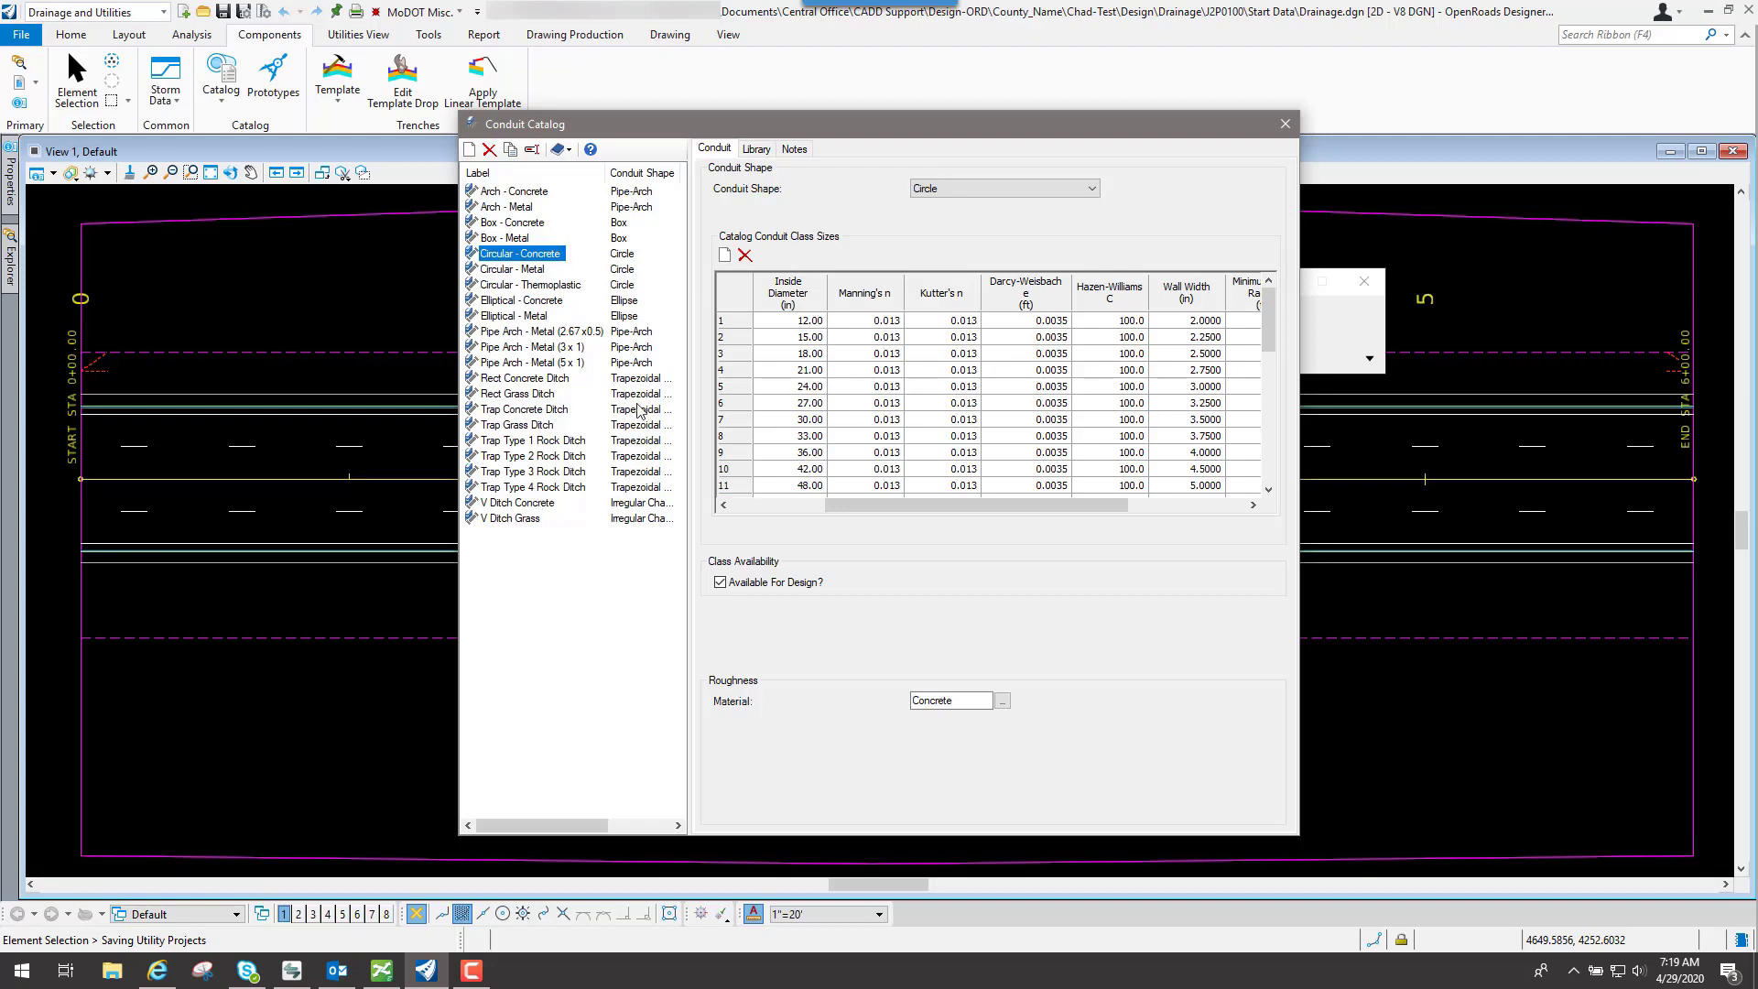
pyautogui.moveTo(519, 482)
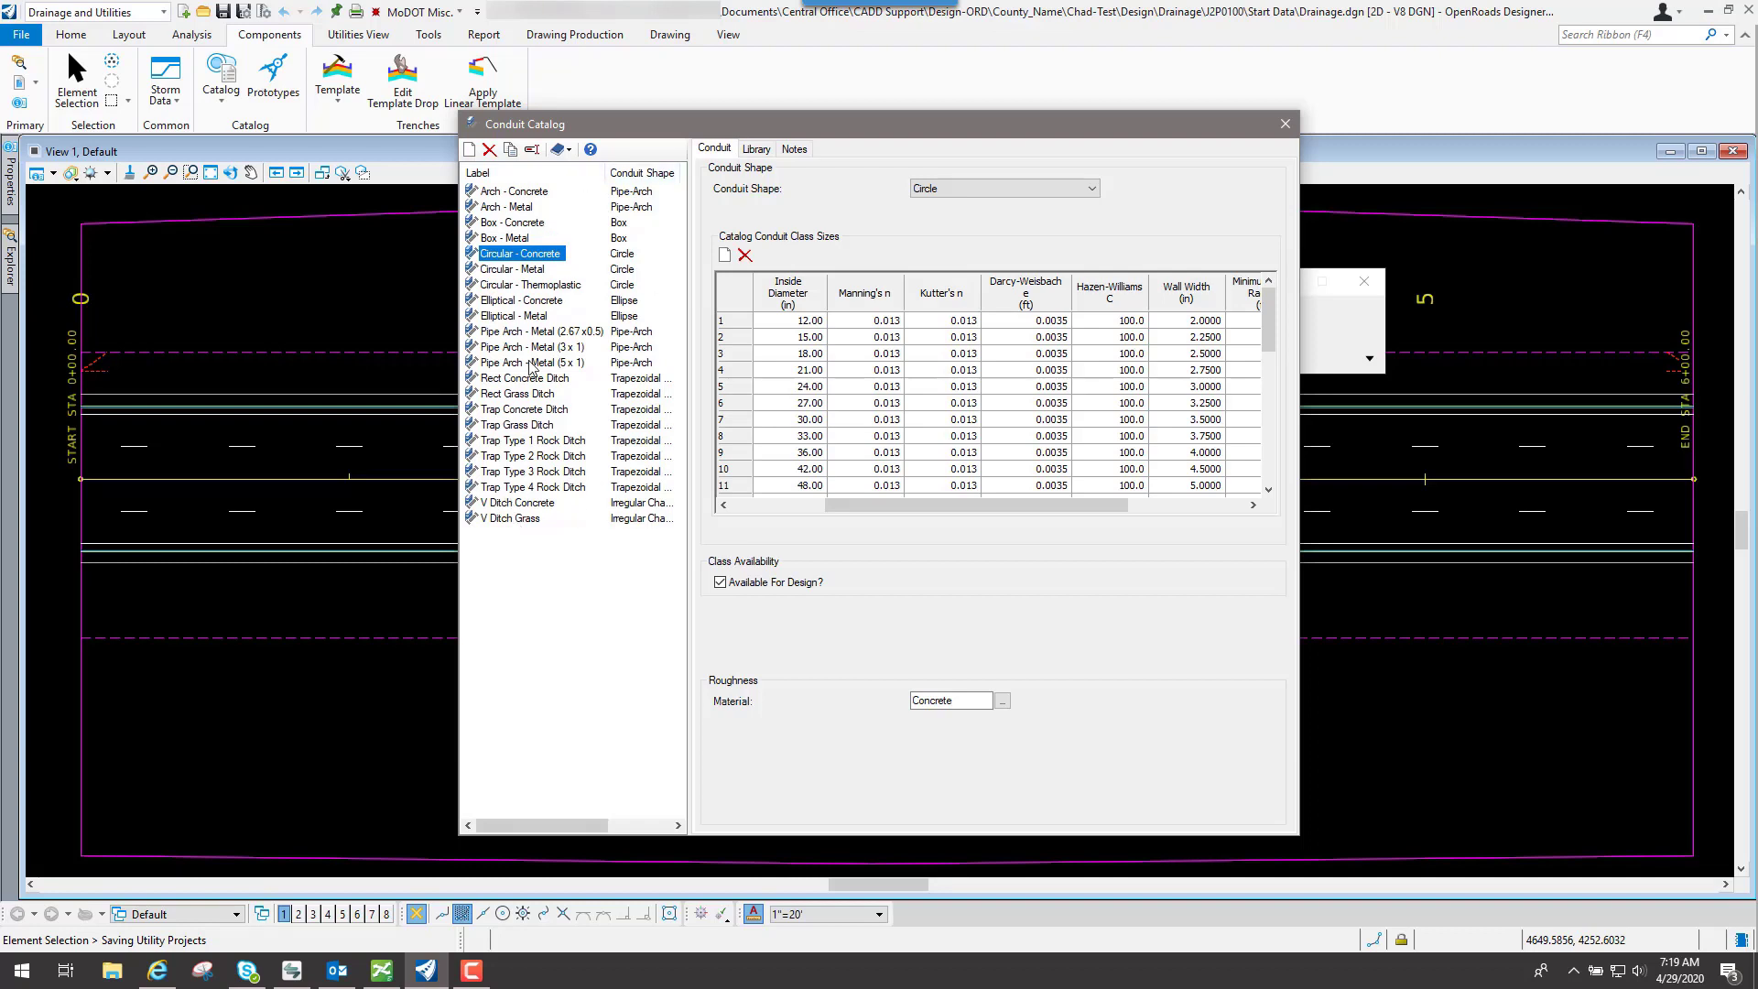
pyautogui.moveTo(546, 386)
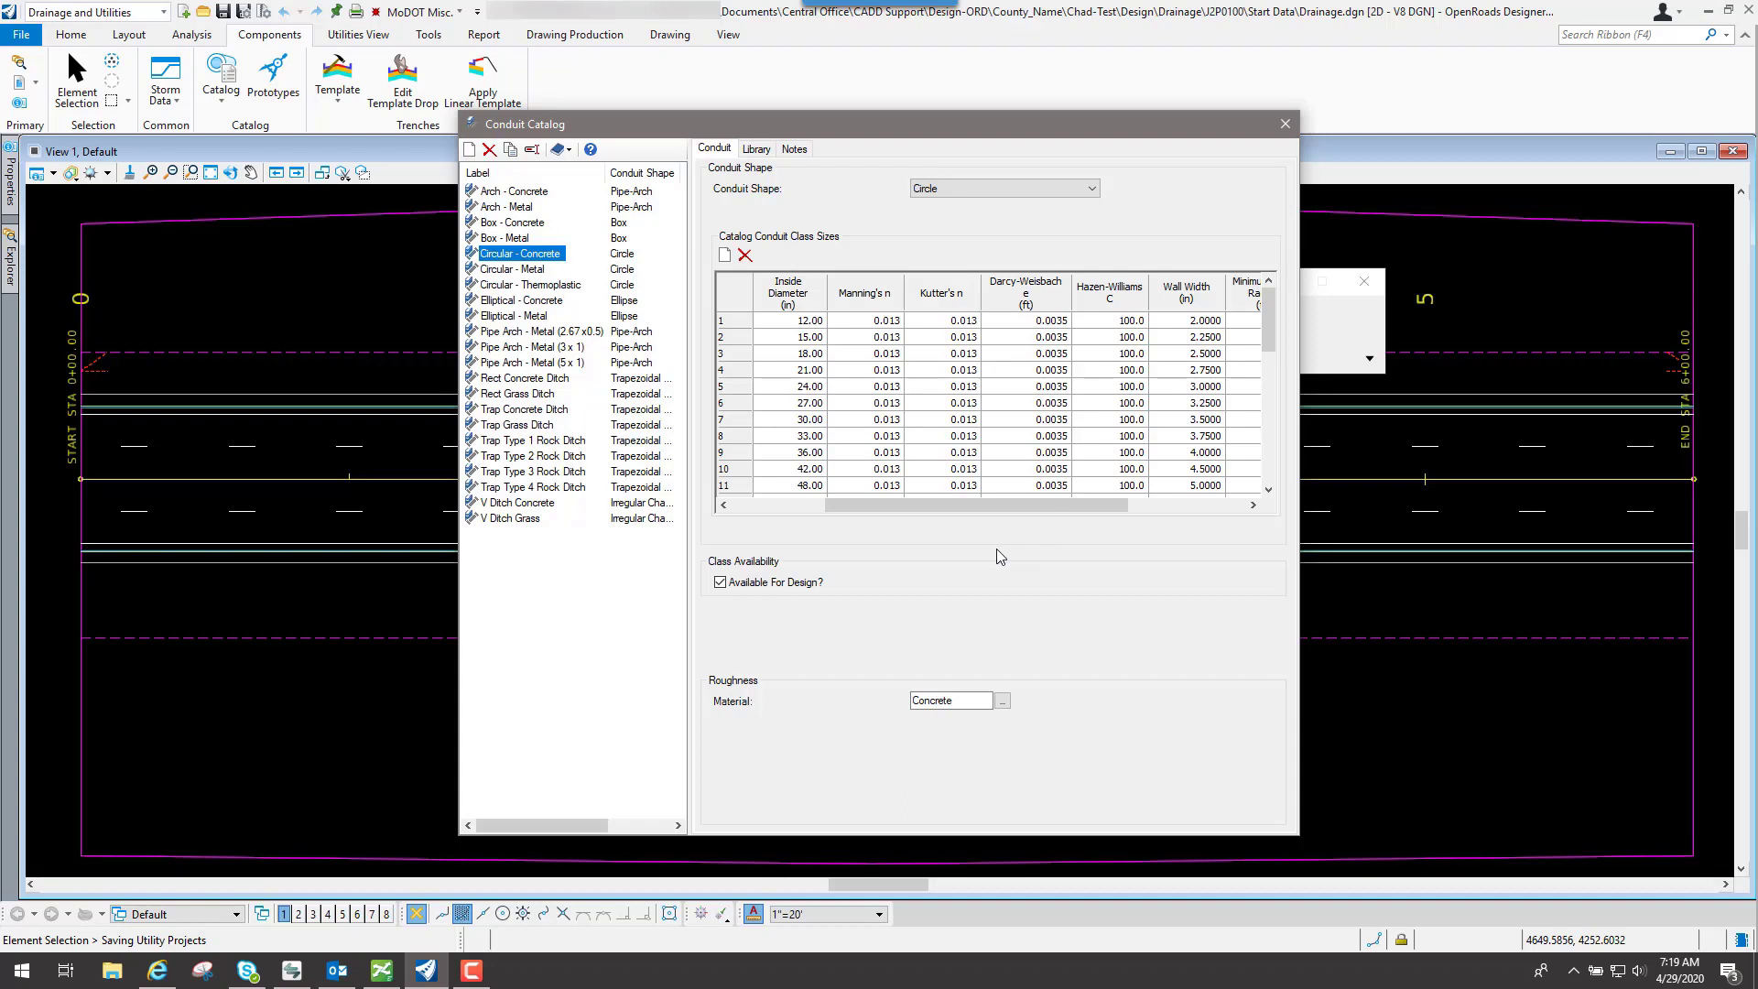
pyautogui.moveTo(1176, 568)
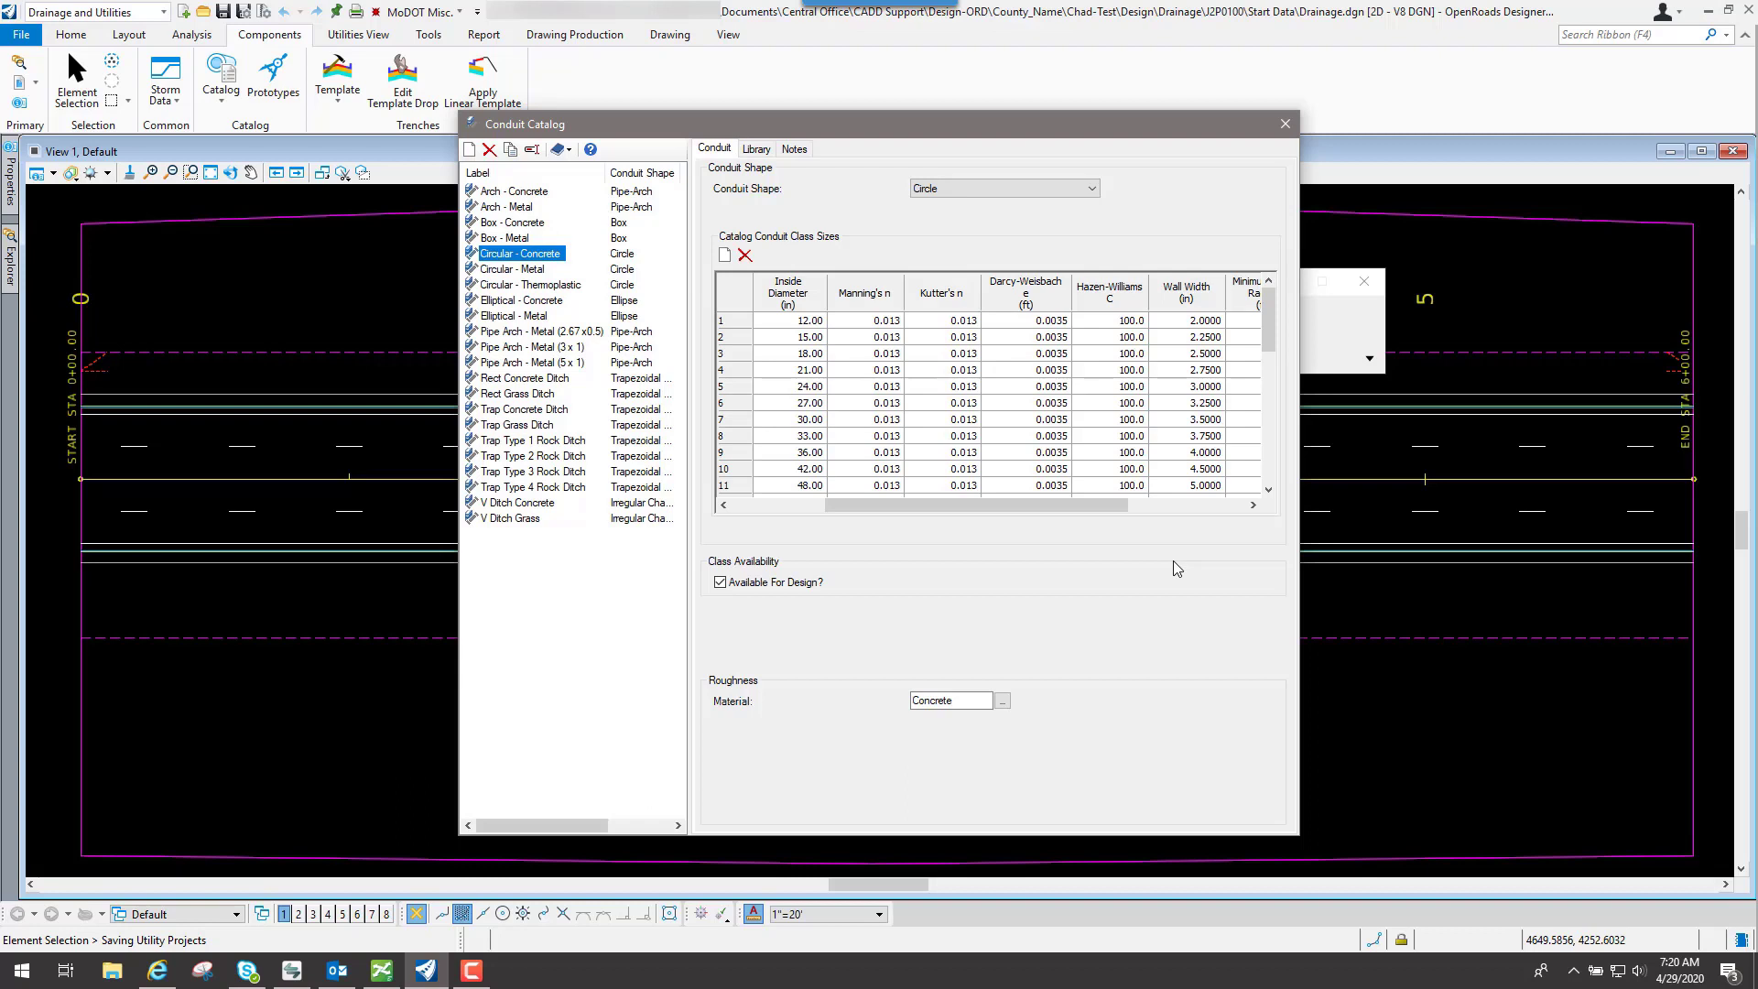
pyautogui.moveTo(499, 140)
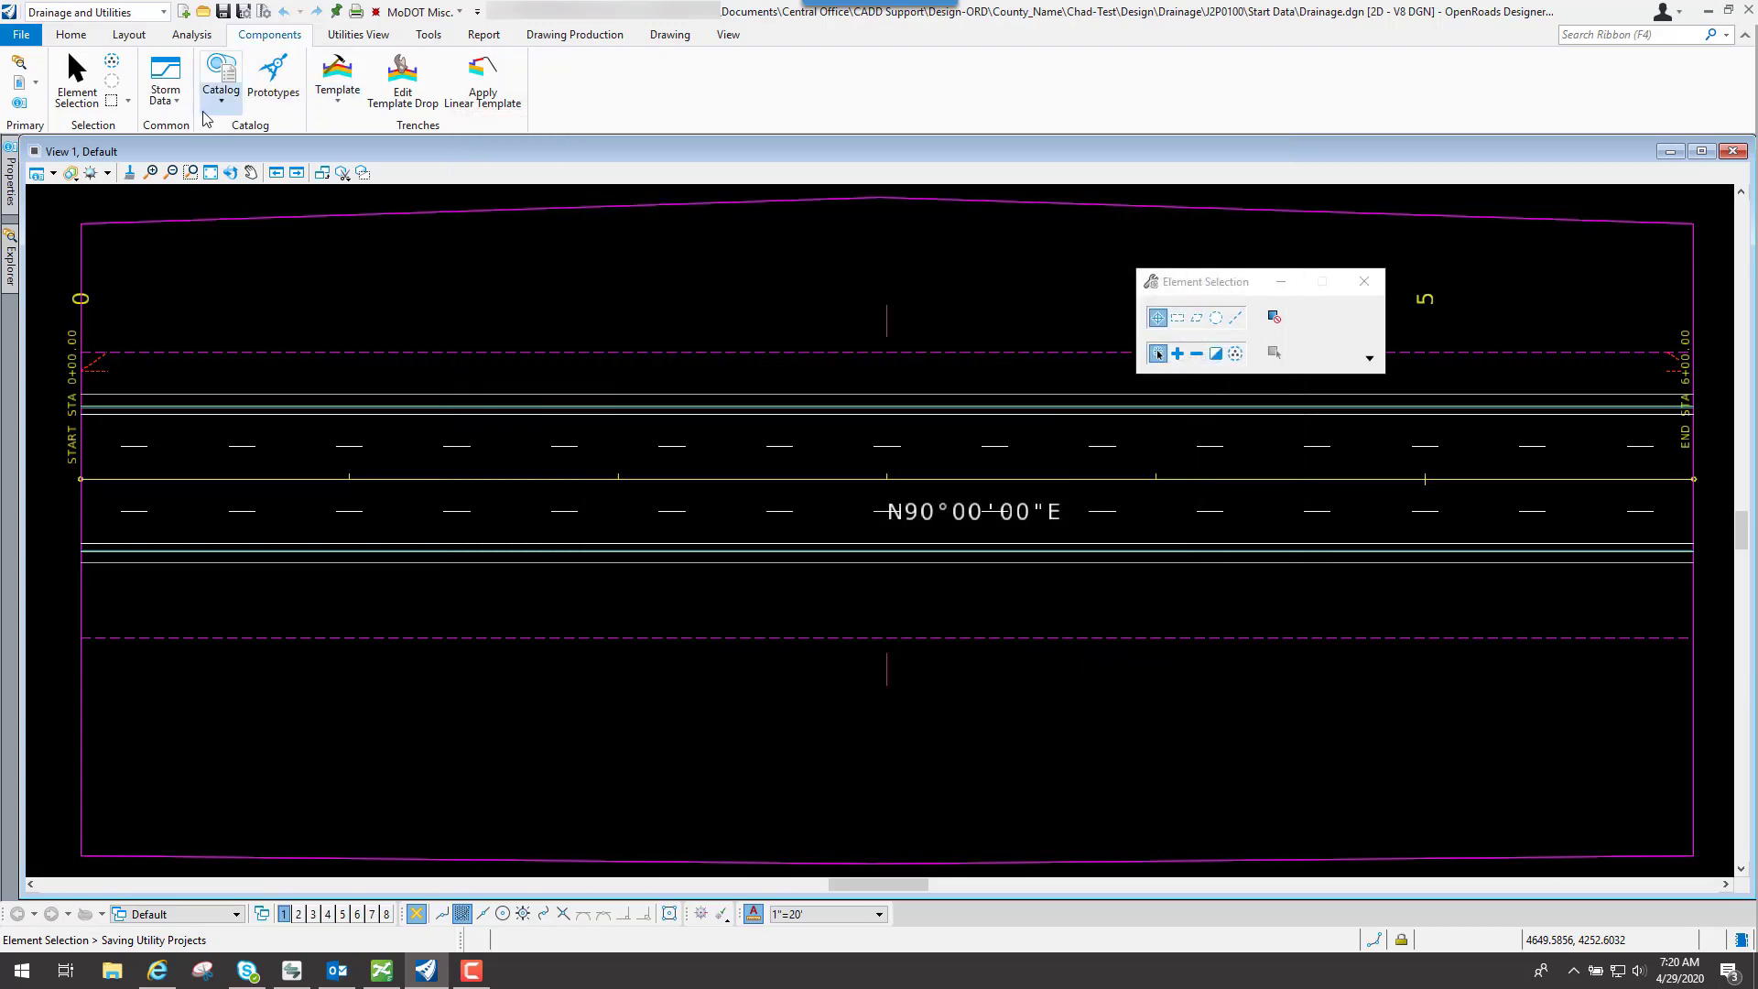
# Step: Review the culvert inlet coefficients catalog including the Y coefficient, close it, and show the catalog list again
pyautogui.click(219, 79)
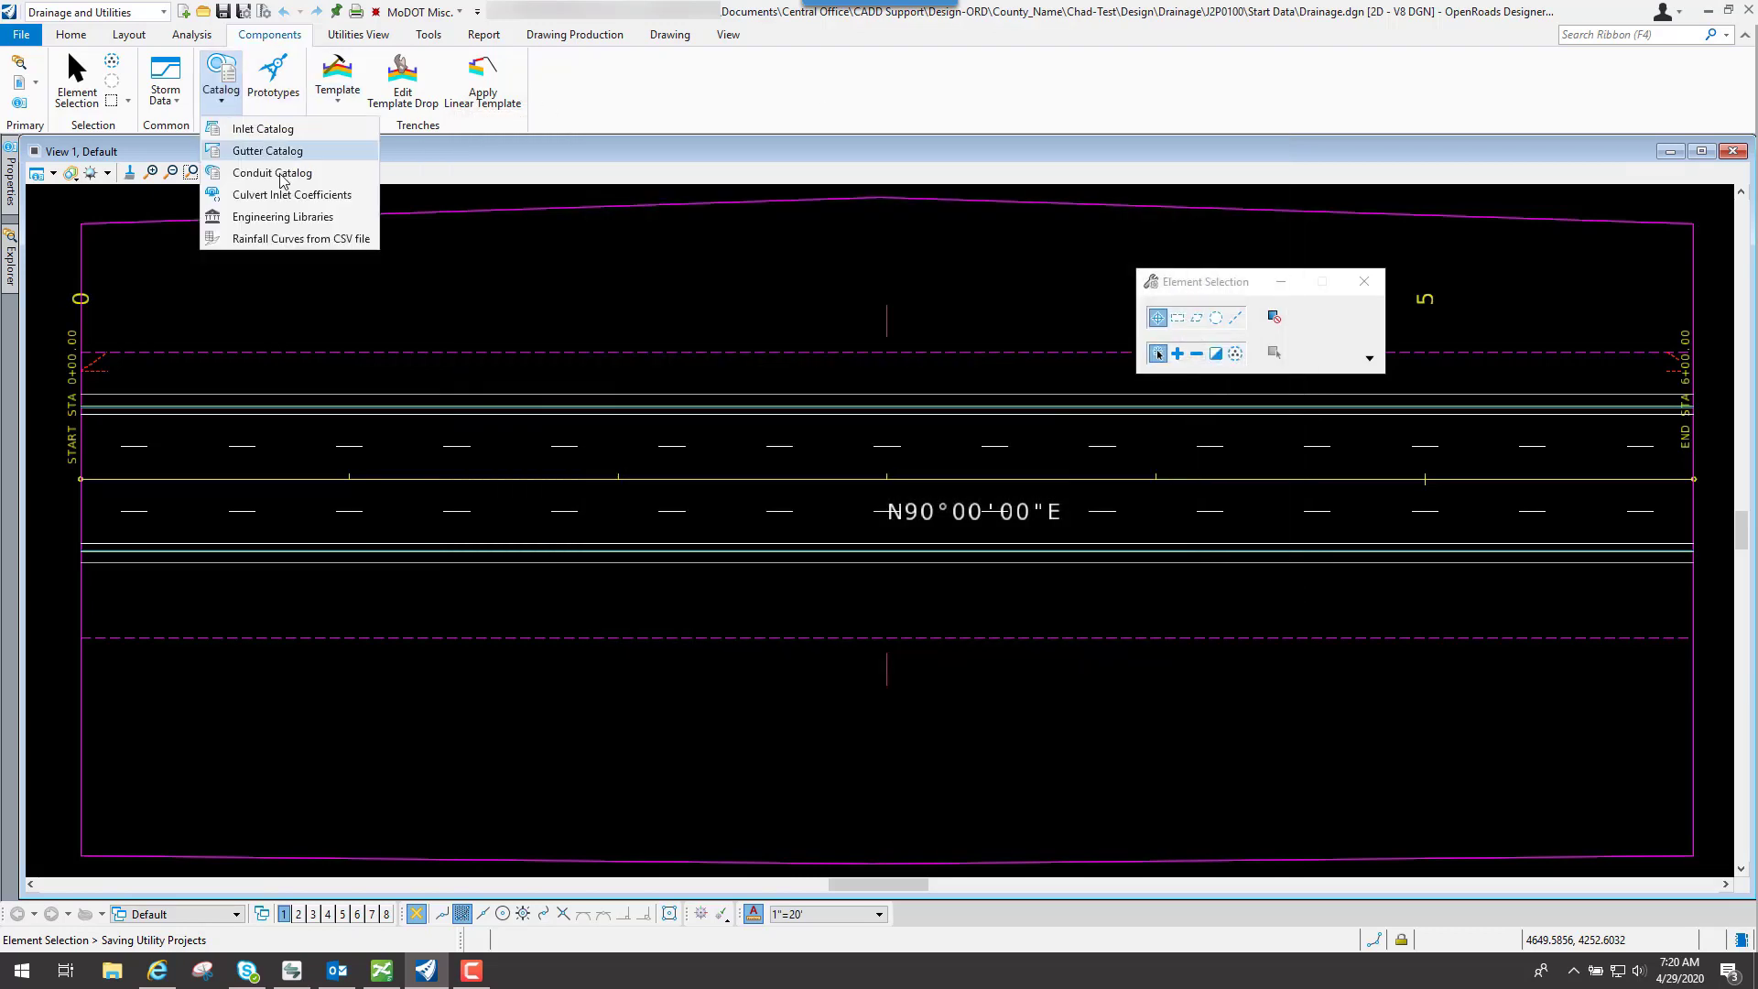
pyautogui.moveTo(292, 194)
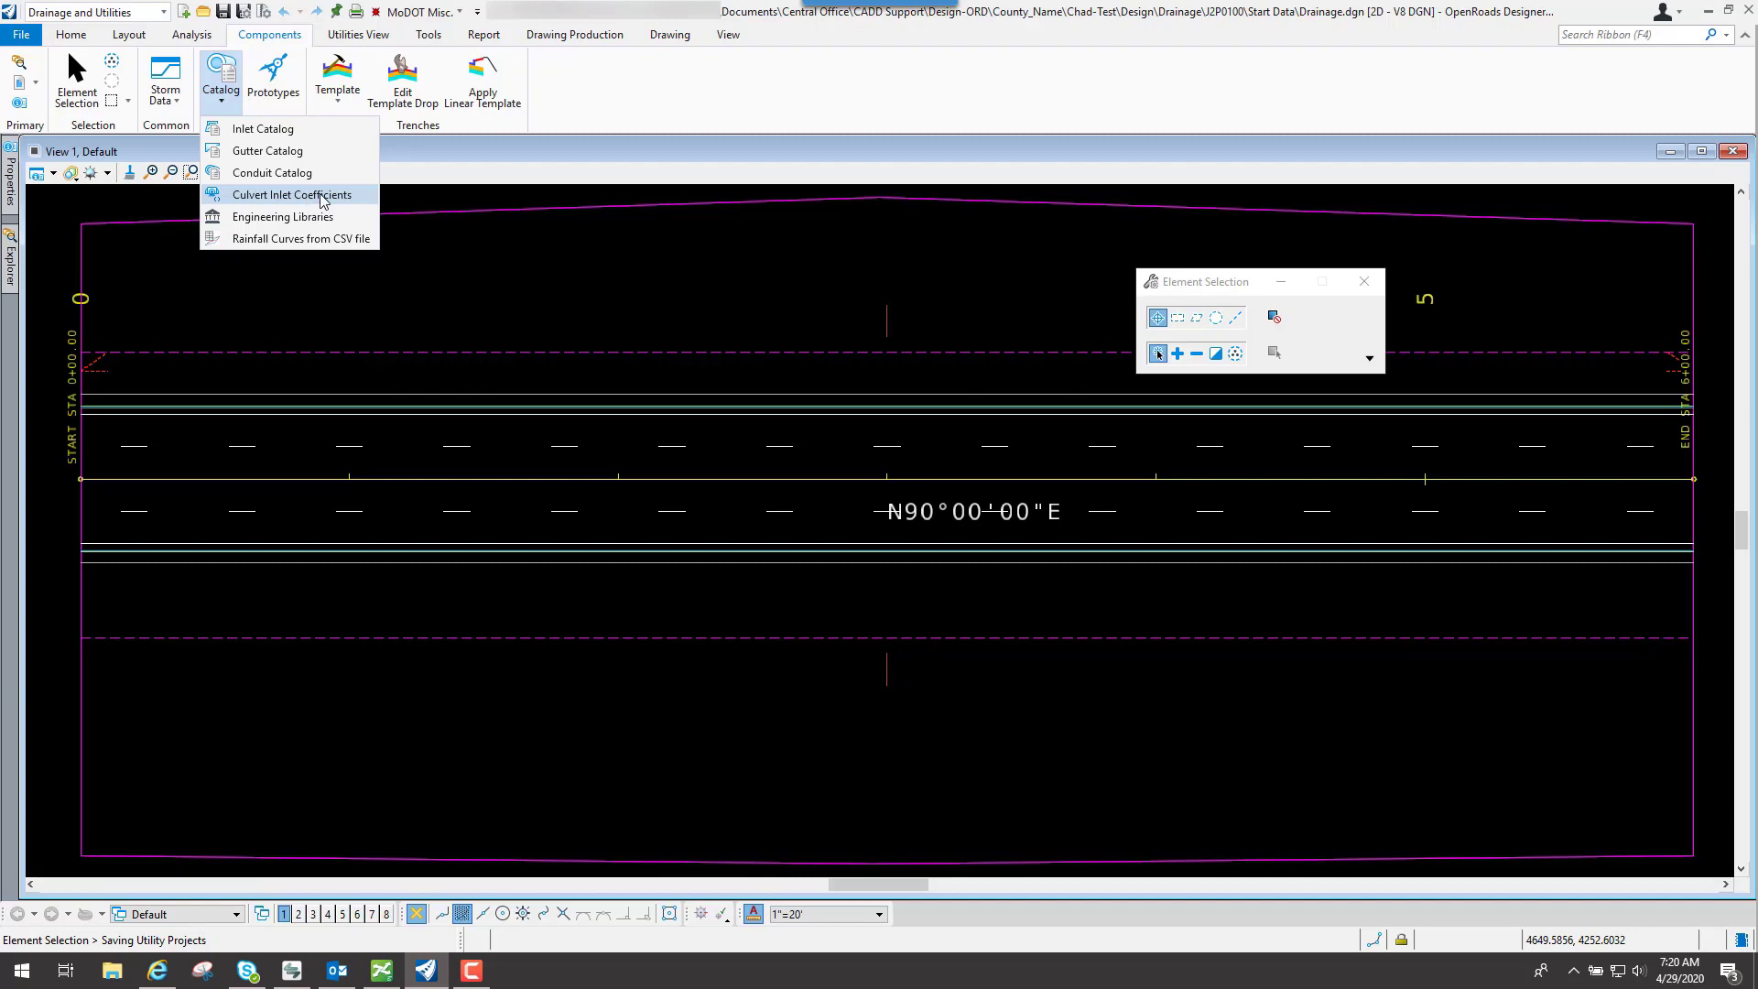
pyautogui.click(288, 194)
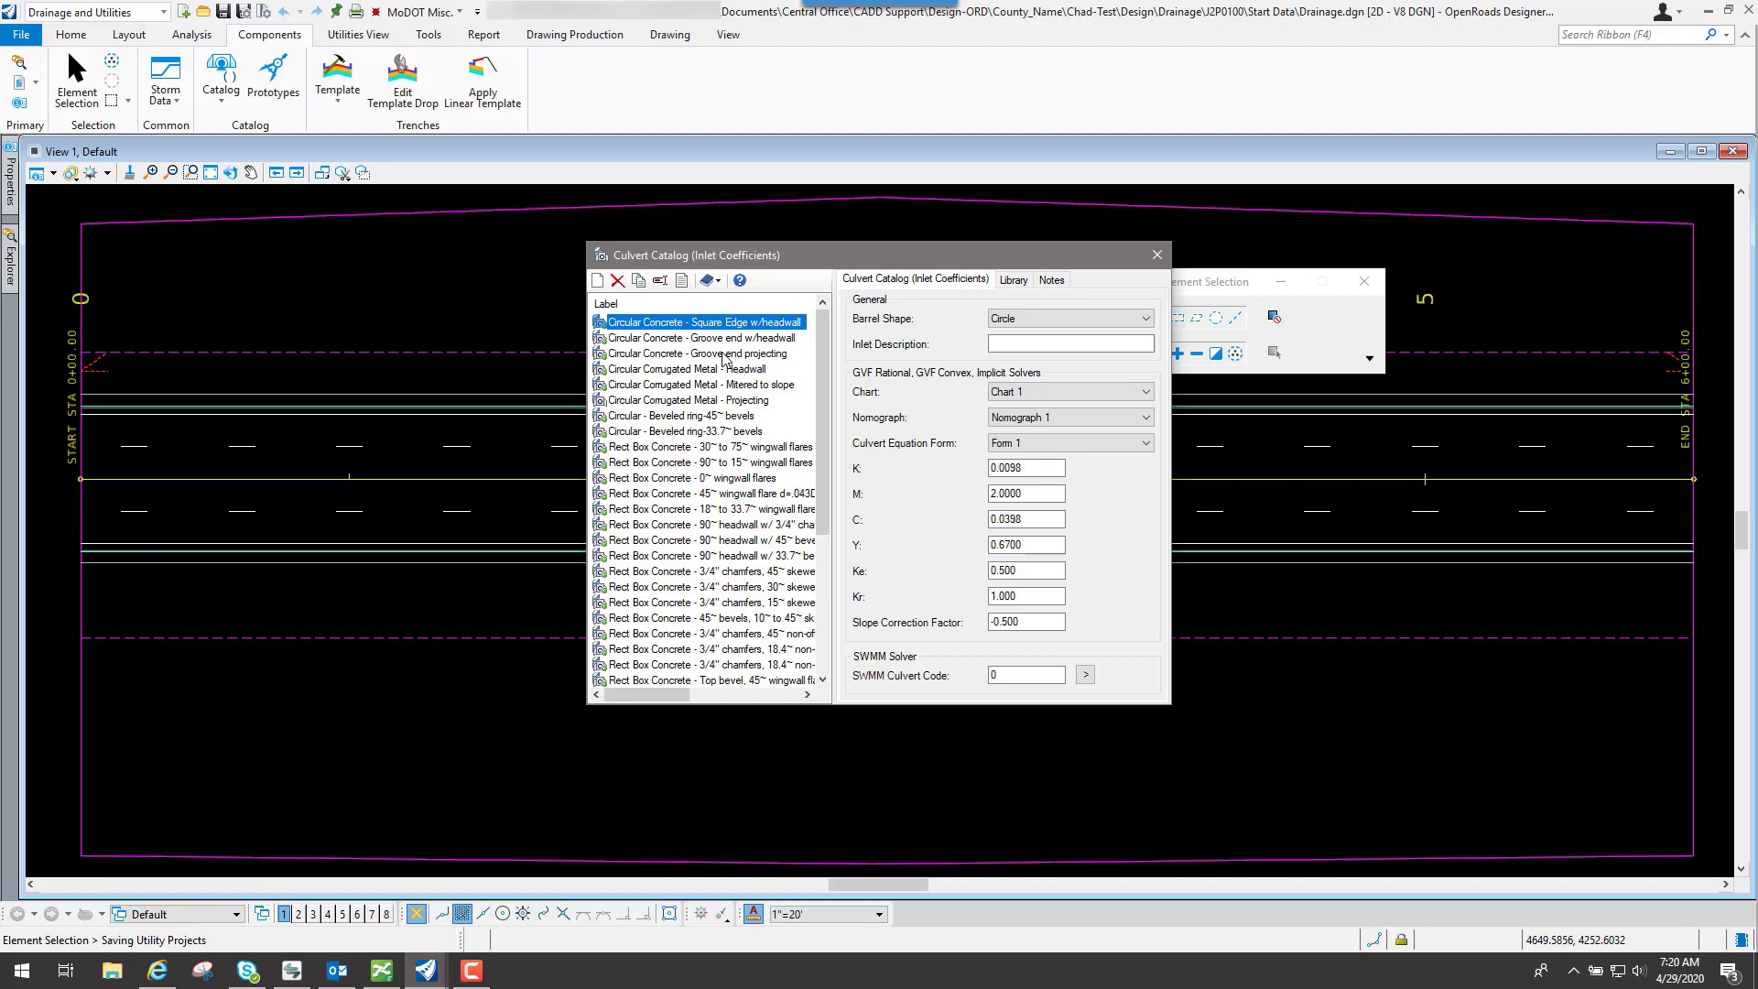
pyautogui.moveTo(760, 372)
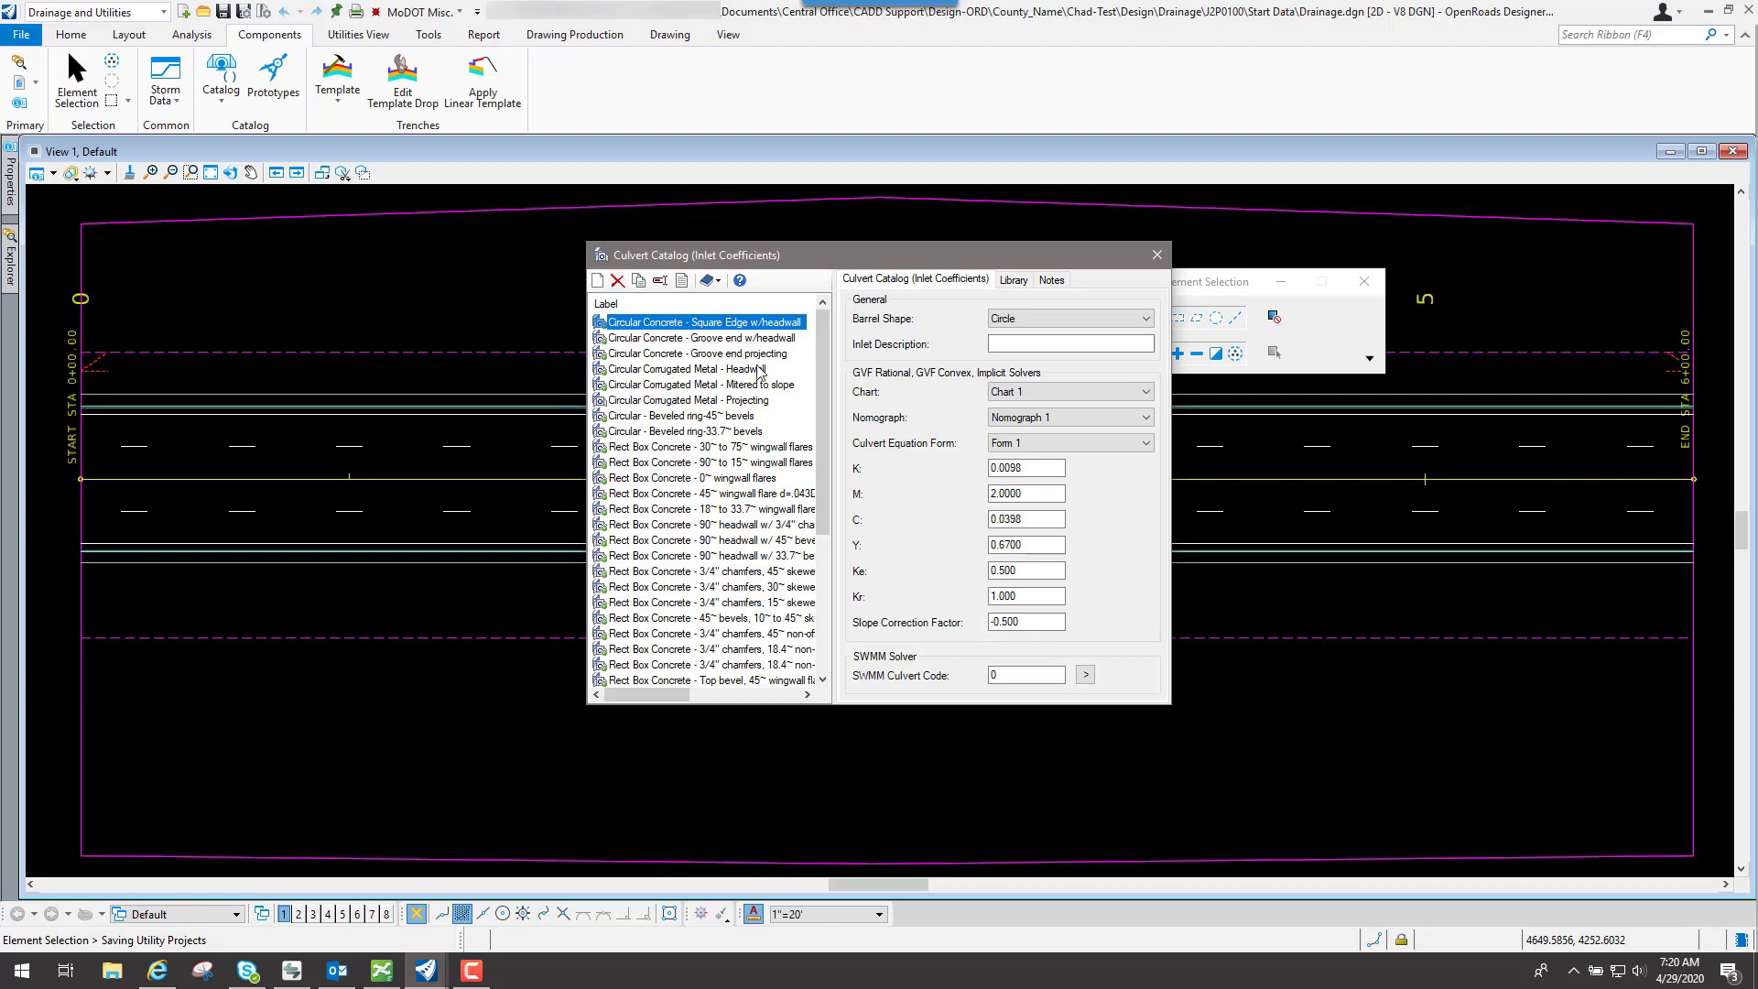
pyautogui.click(1024, 544)
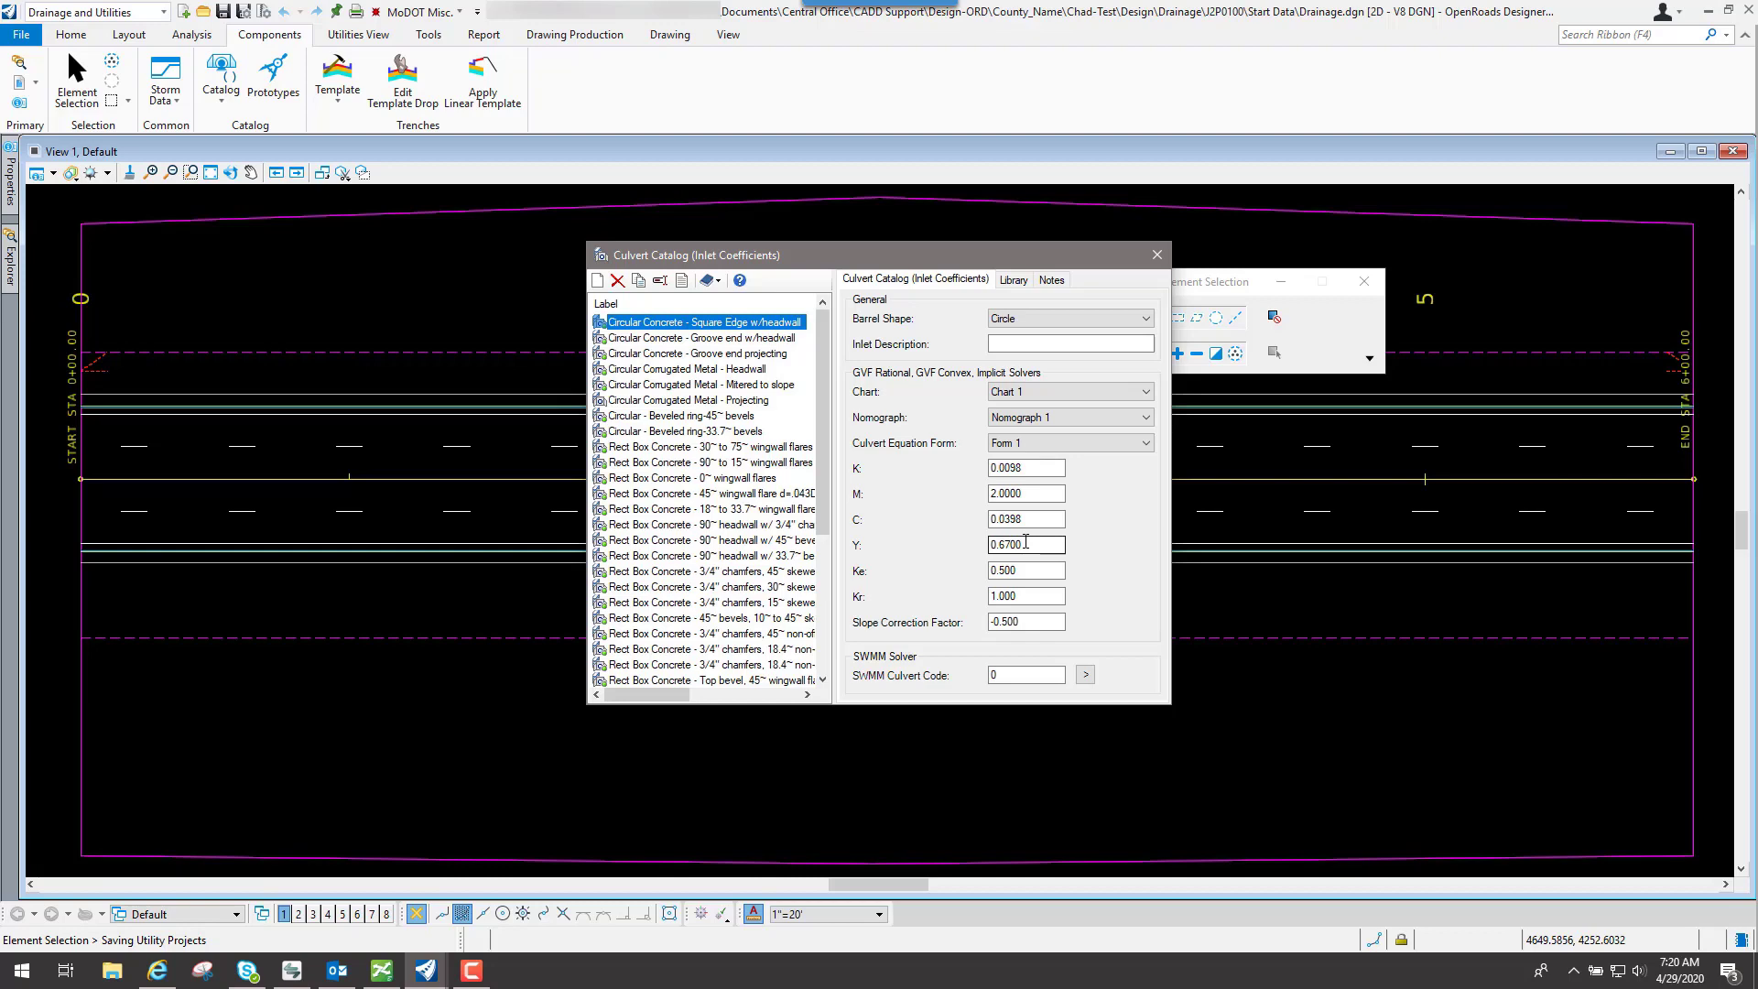
pyautogui.click(1155, 254)
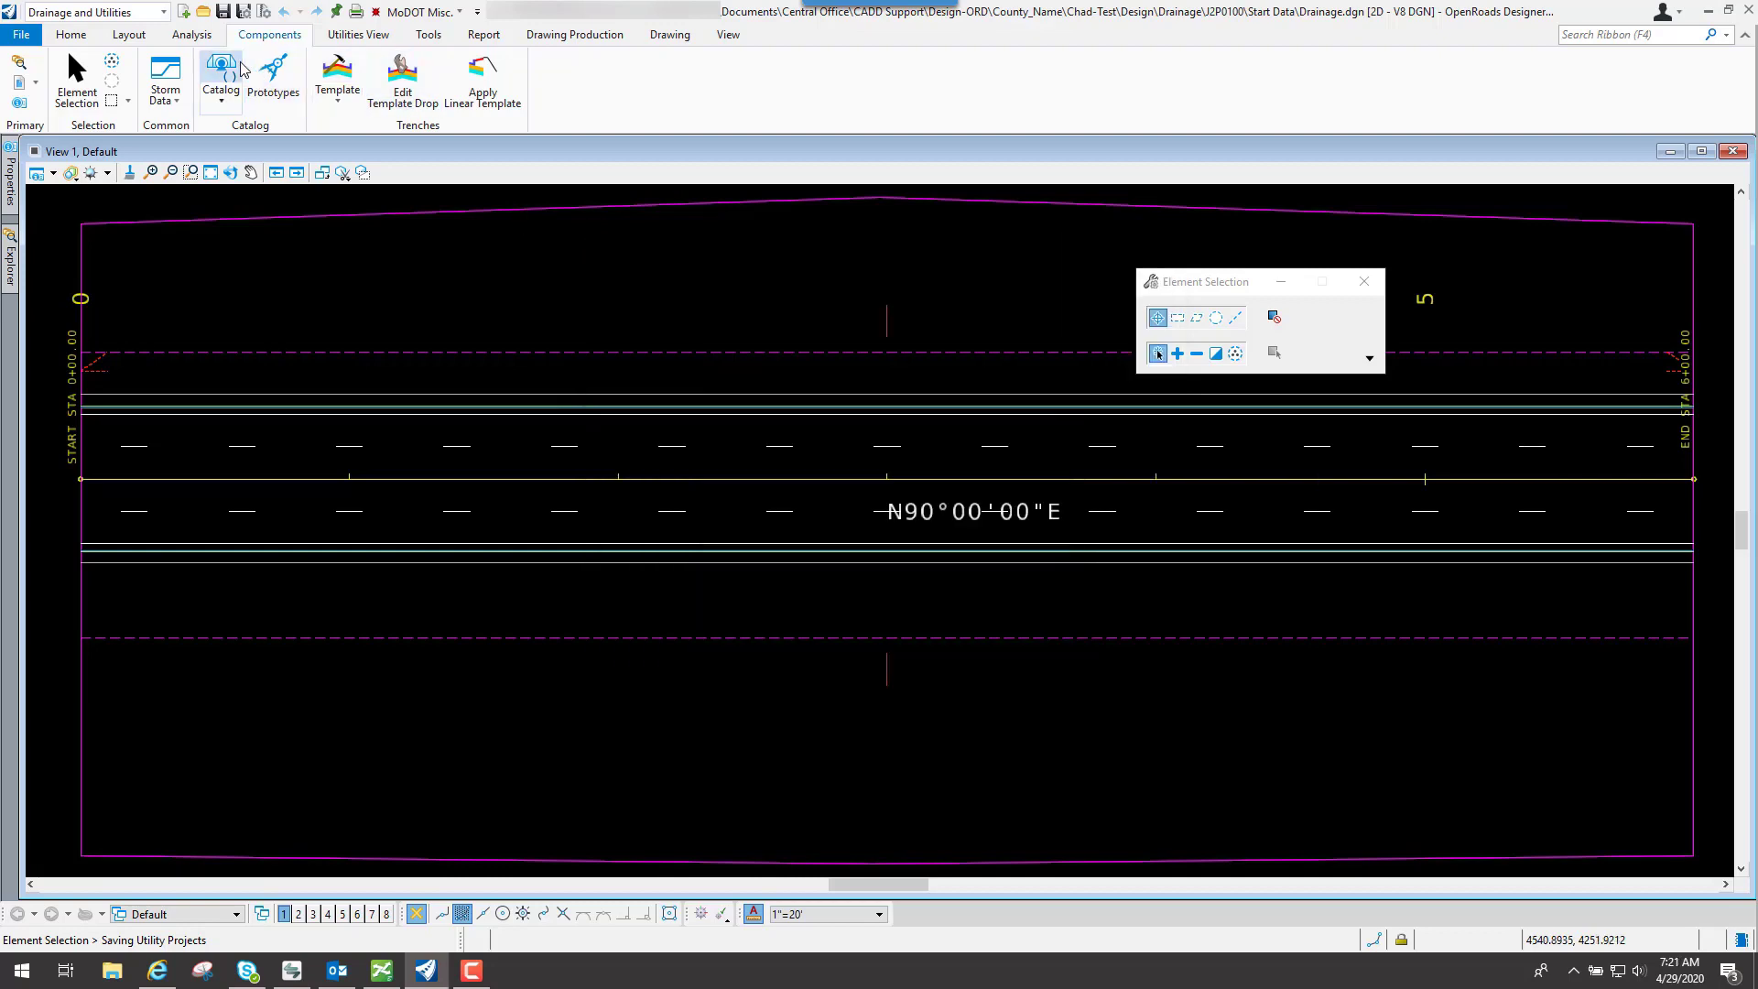
pyautogui.click(219, 77)
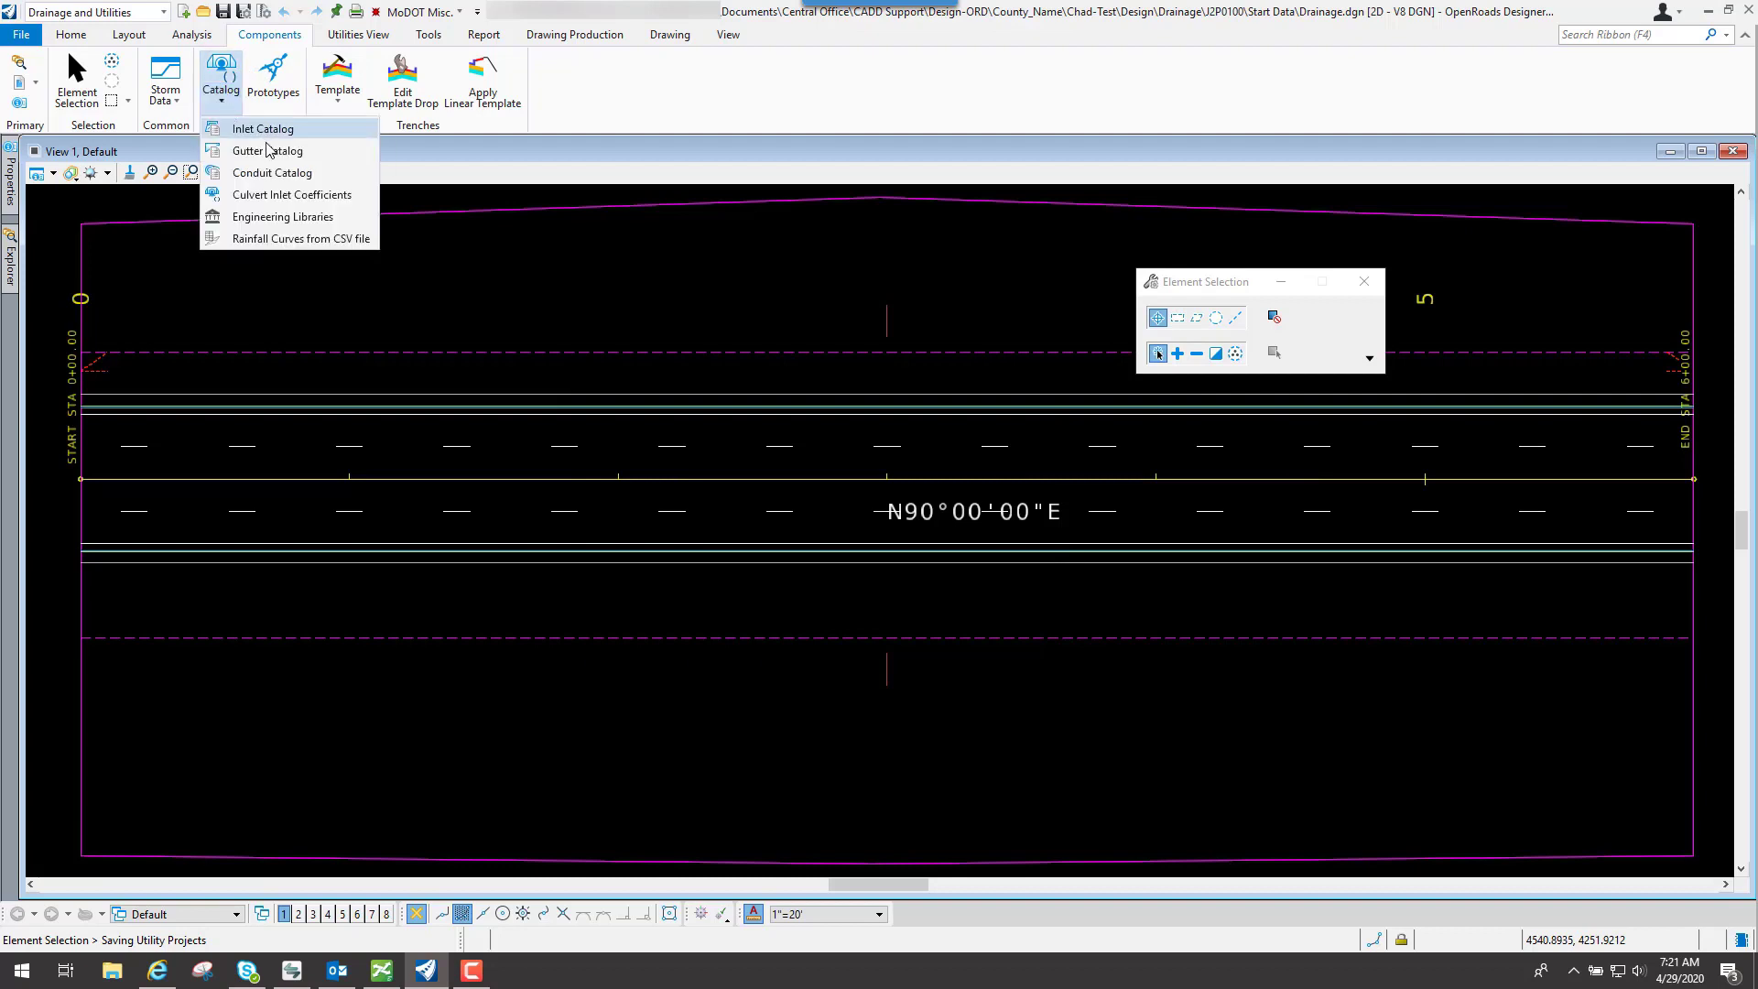
pyautogui.moveTo(265, 150)
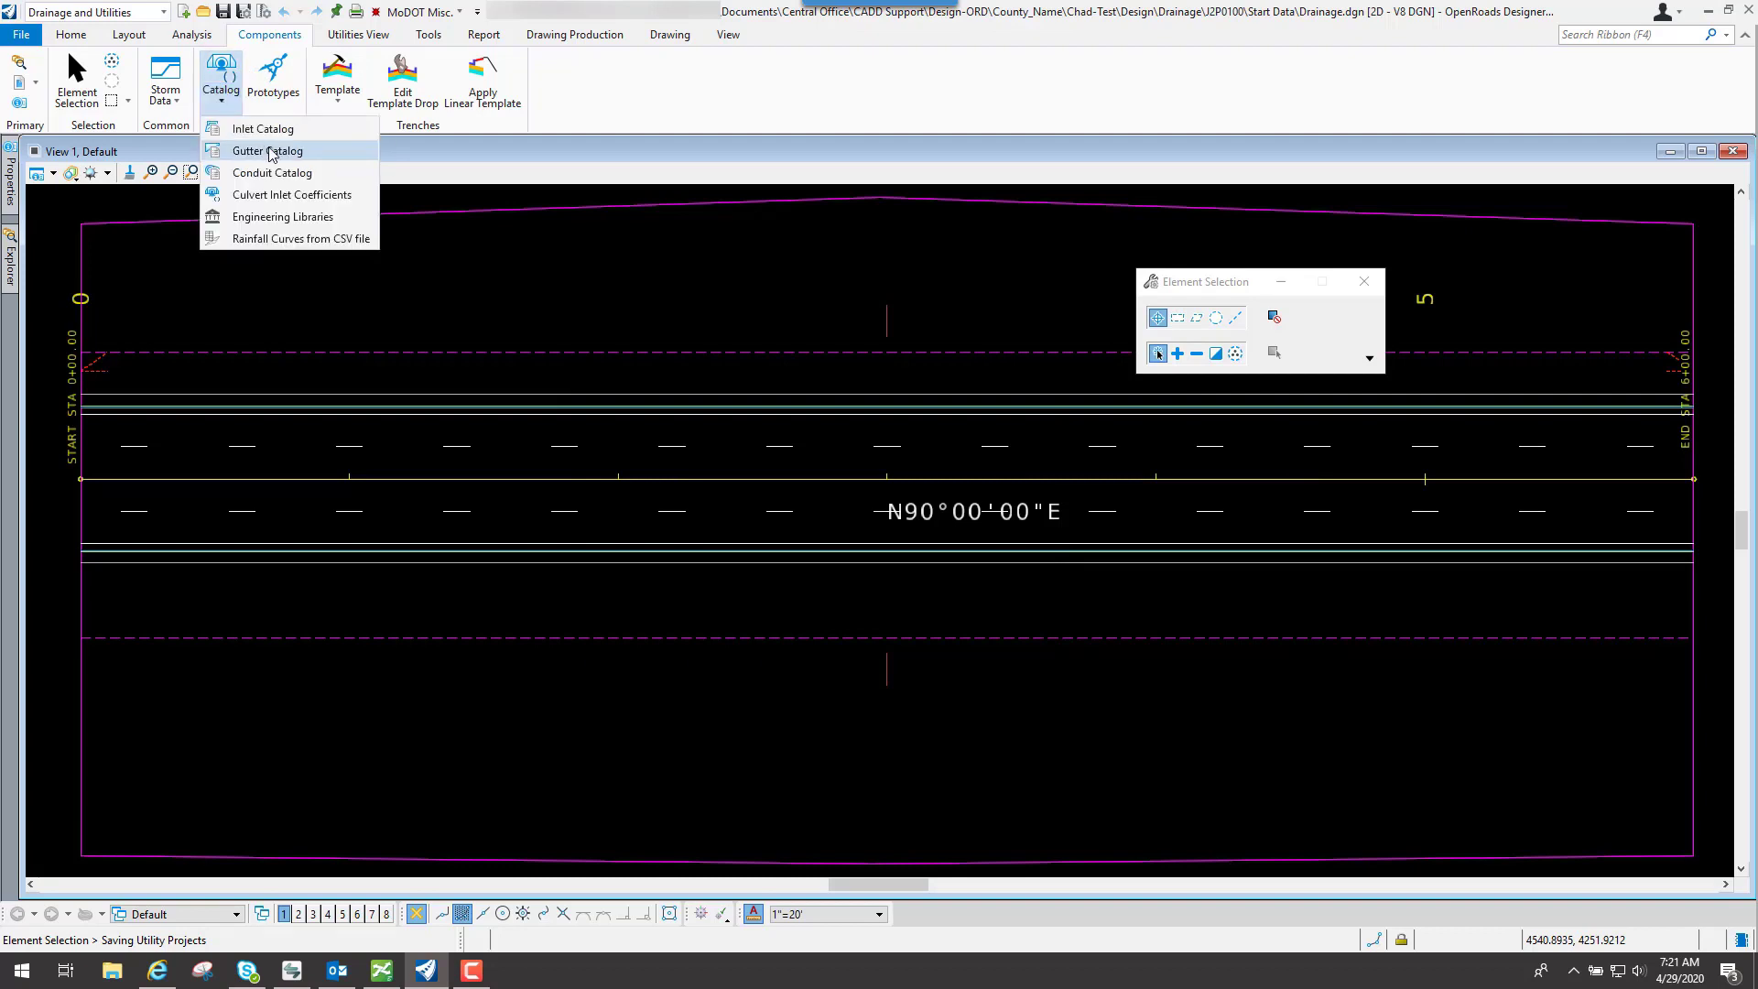